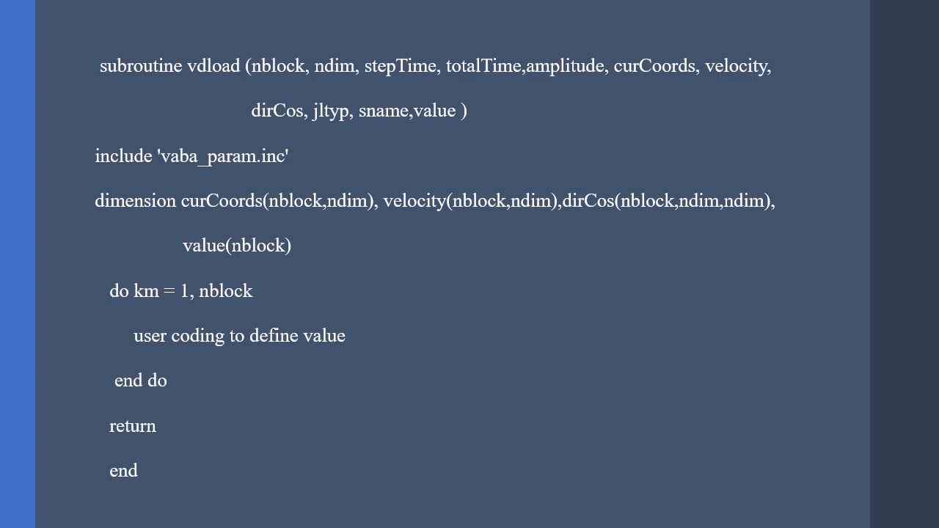
mouse_move(247, 73)
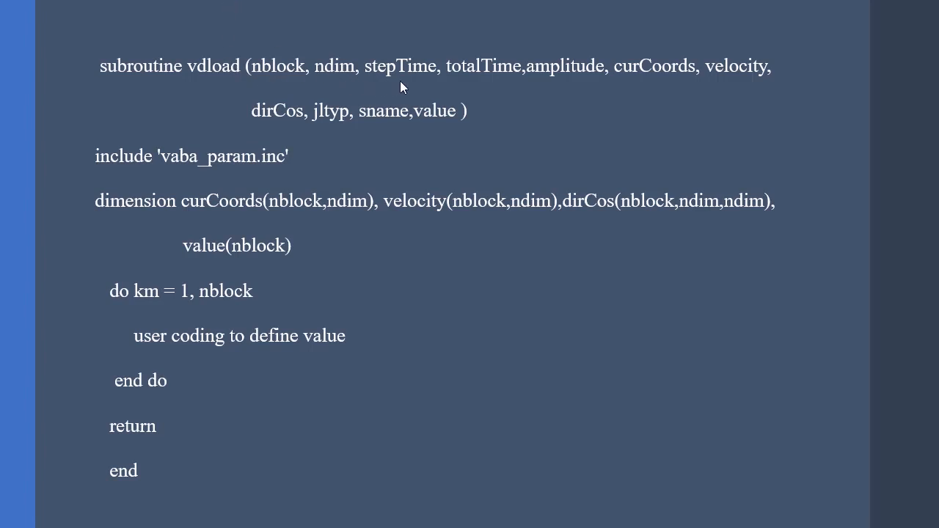
mouse_move(625, 82)
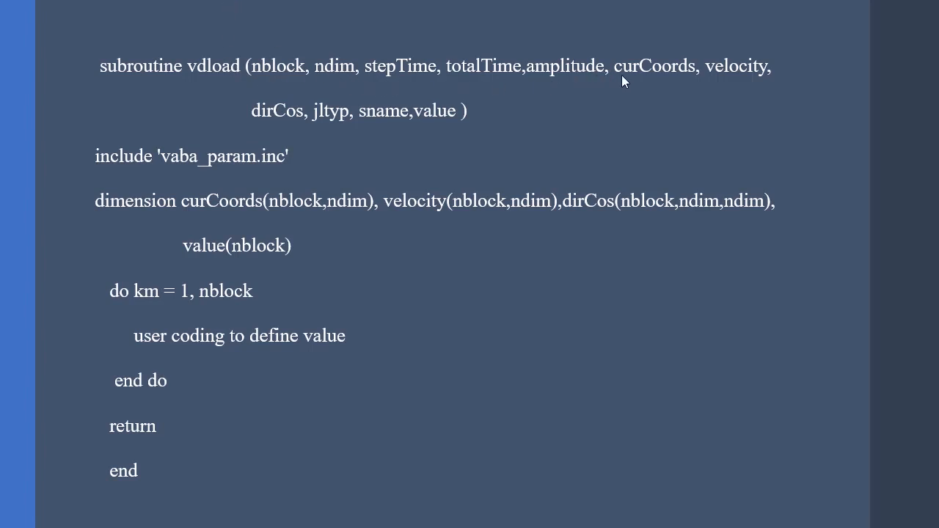
mouse_move(636, 82)
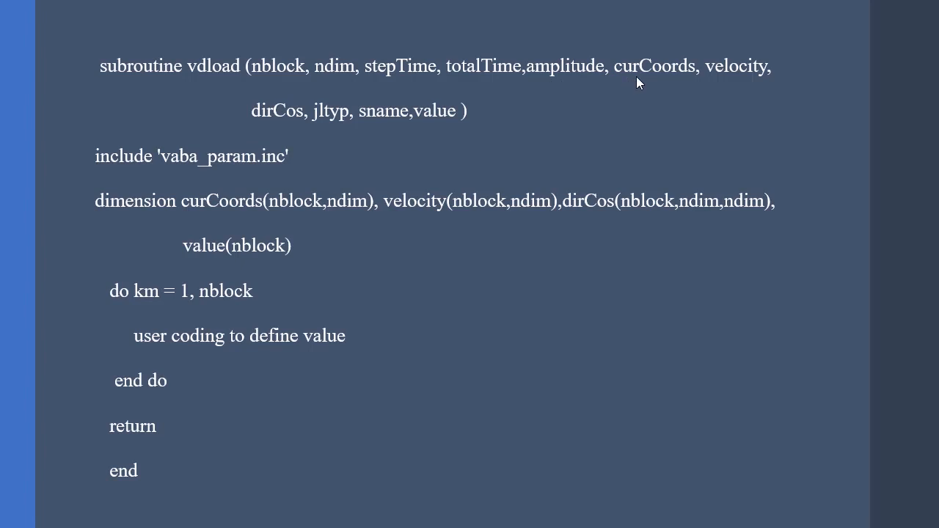
mouse_move(690, 82)
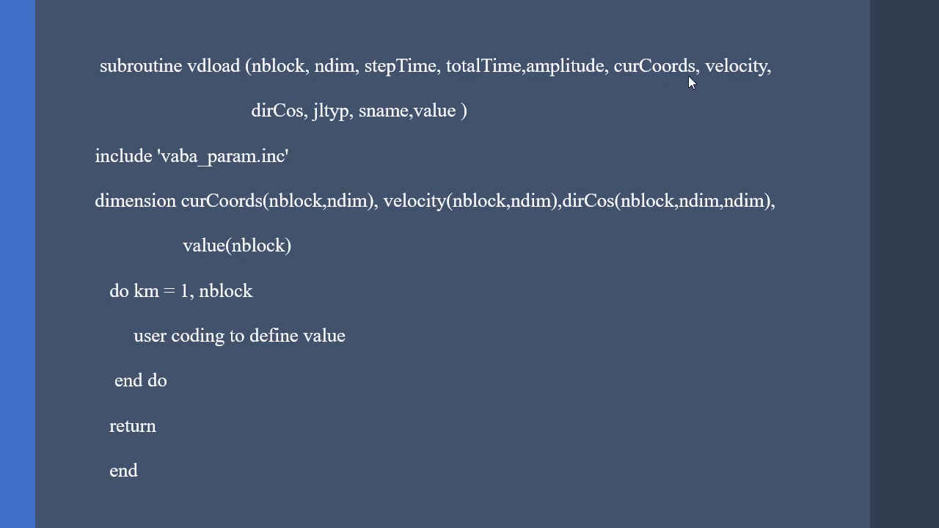
mouse_move(257, 131)
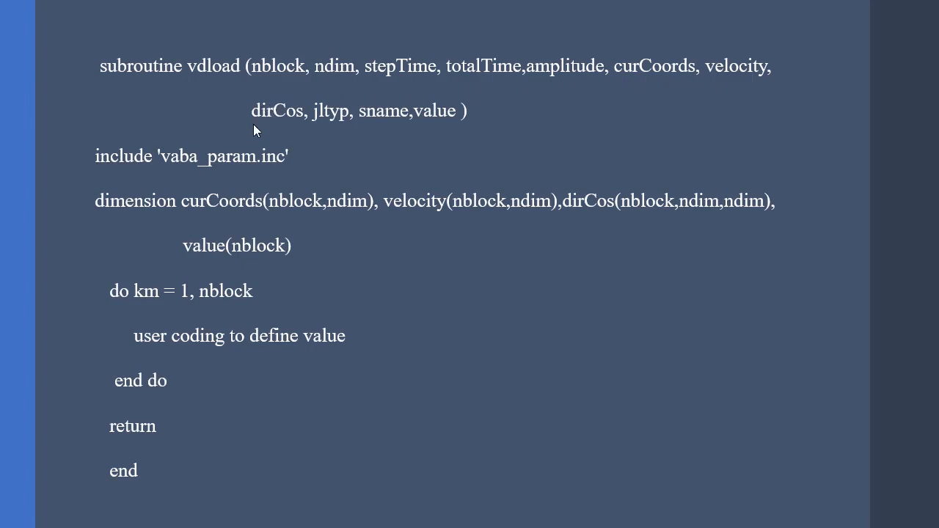
mouse_move(303, 129)
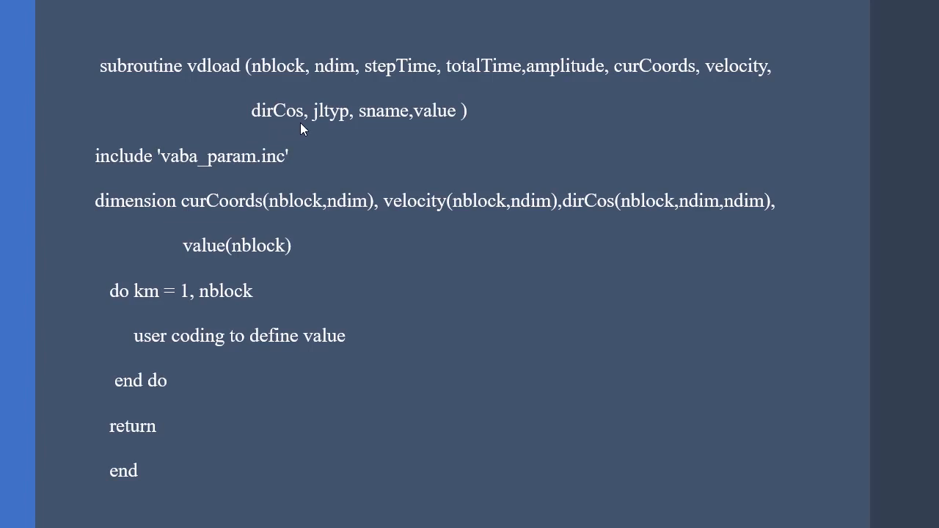
mouse_move(431, 131)
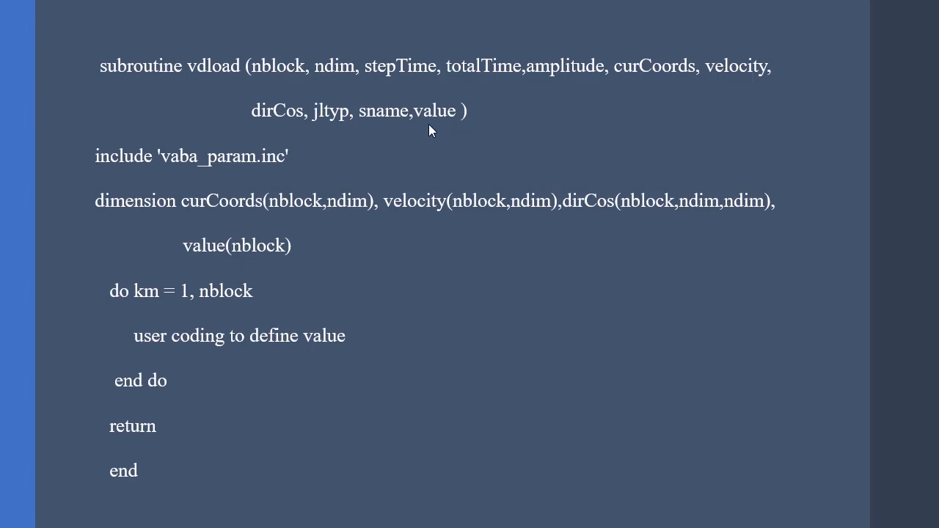
mouse_move(226, 167)
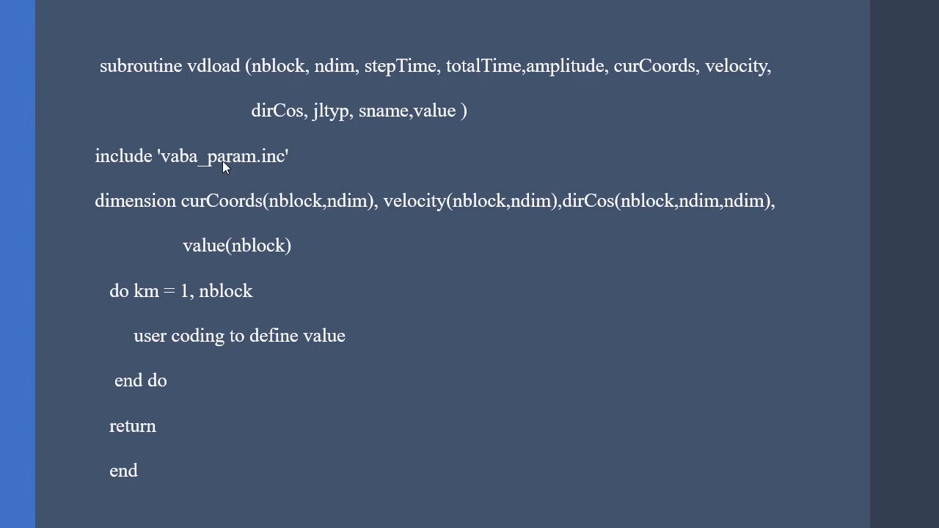
mouse_move(296, 246)
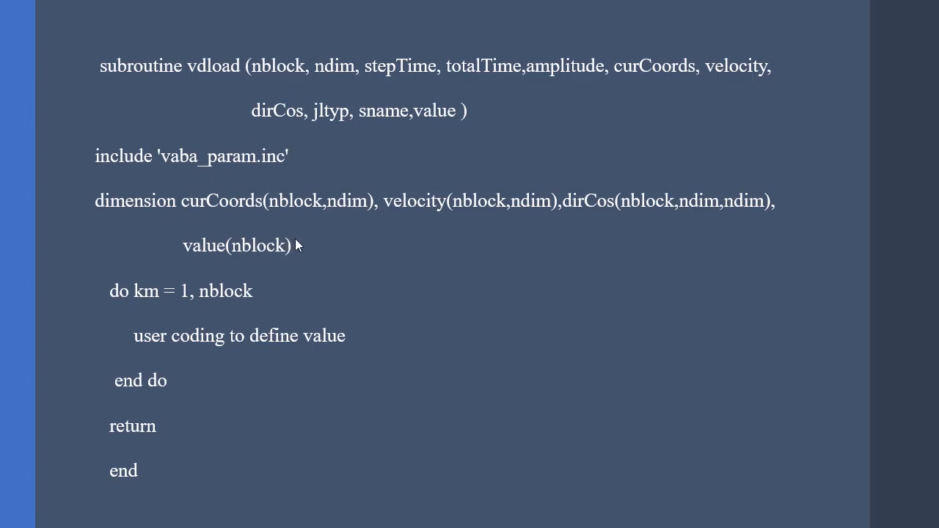
mouse_move(305, 255)
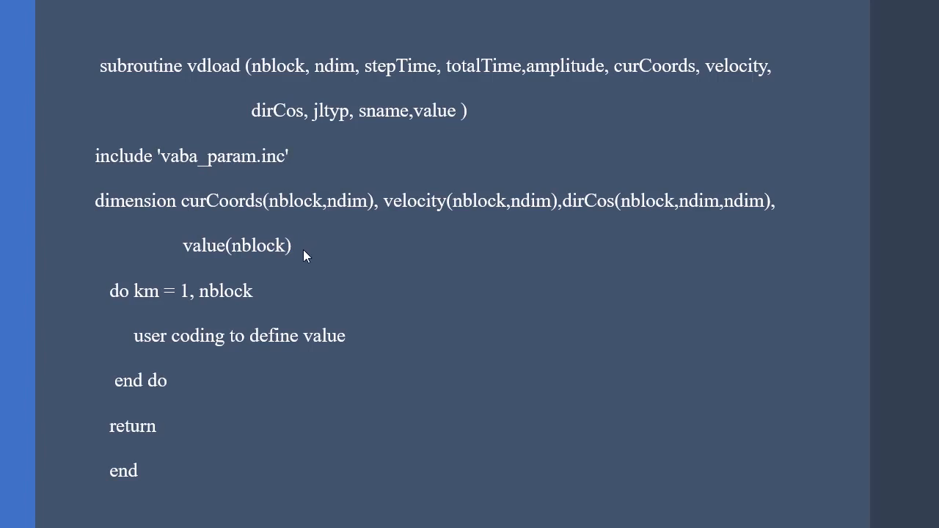
mouse_move(277, 290)
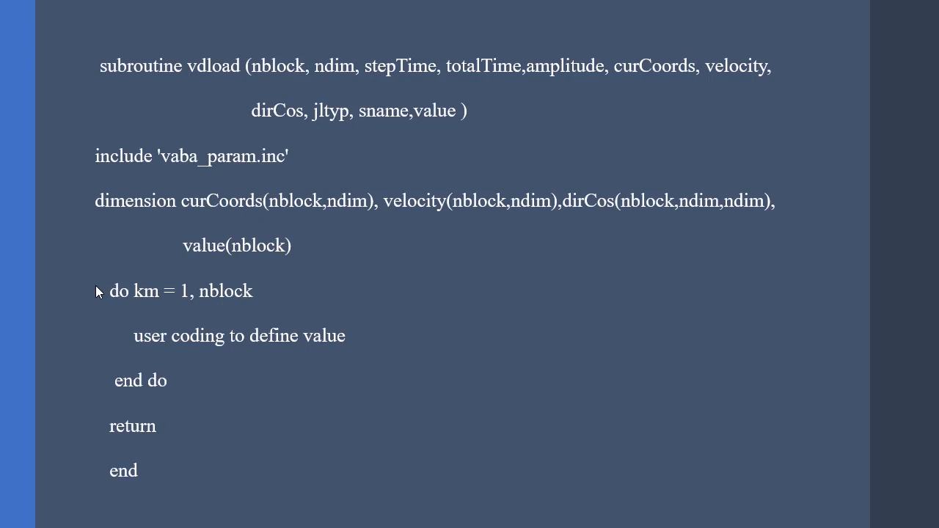
mouse_move(162, 345)
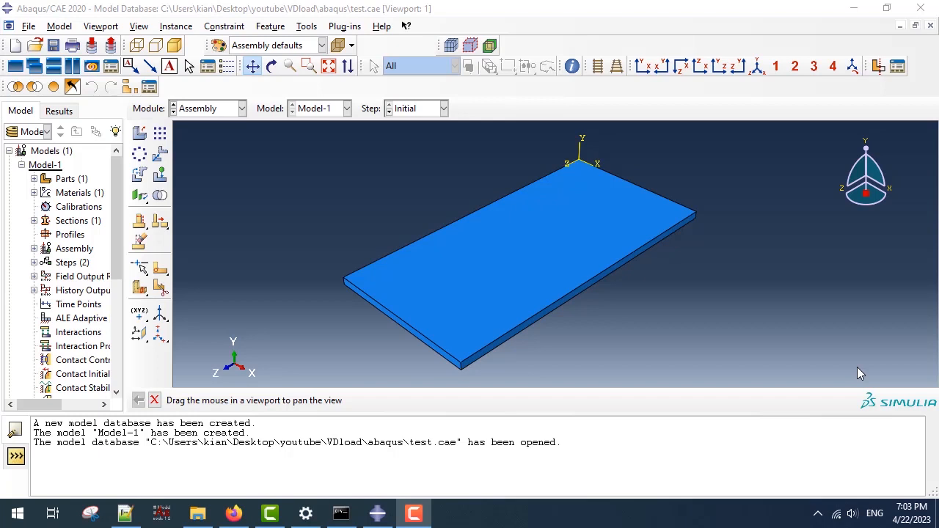
mouse_move(857, 367)
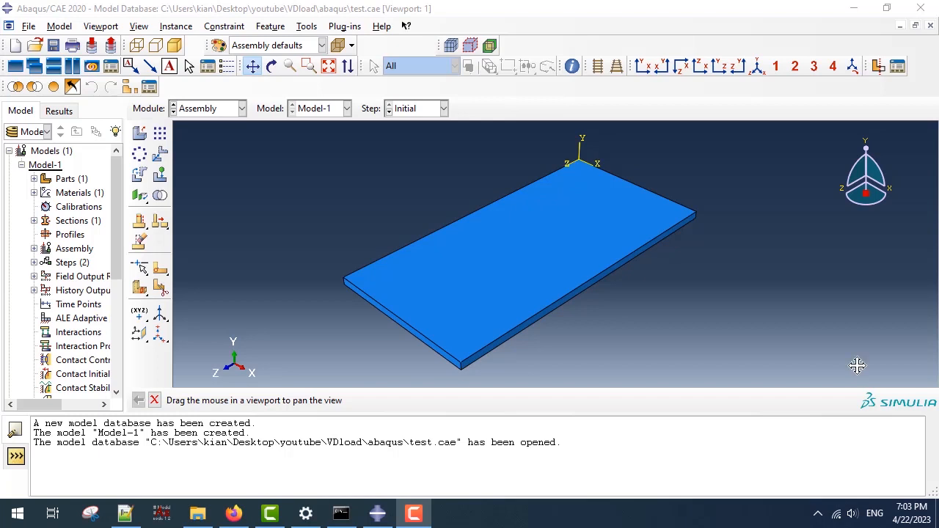
mouse_move(695, 166)
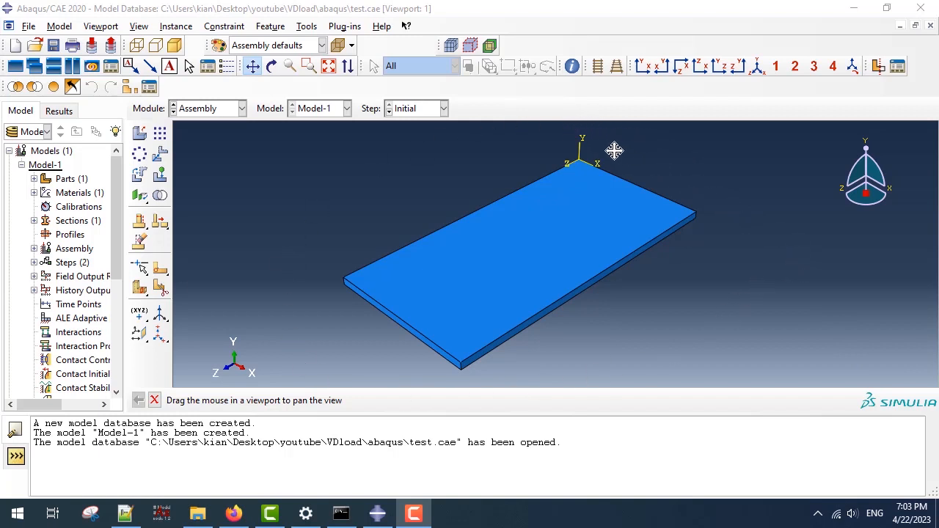
mouse_move(602, 145)
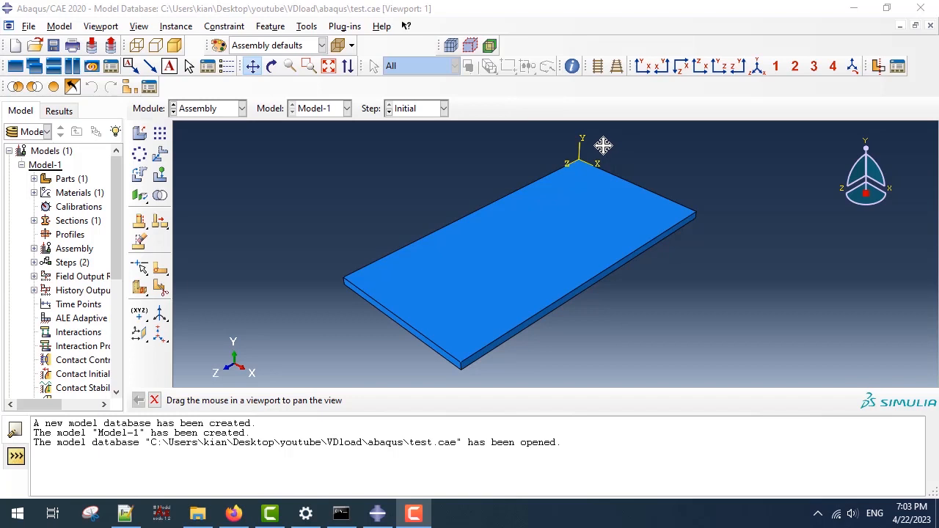
mouse_move(666, 179)
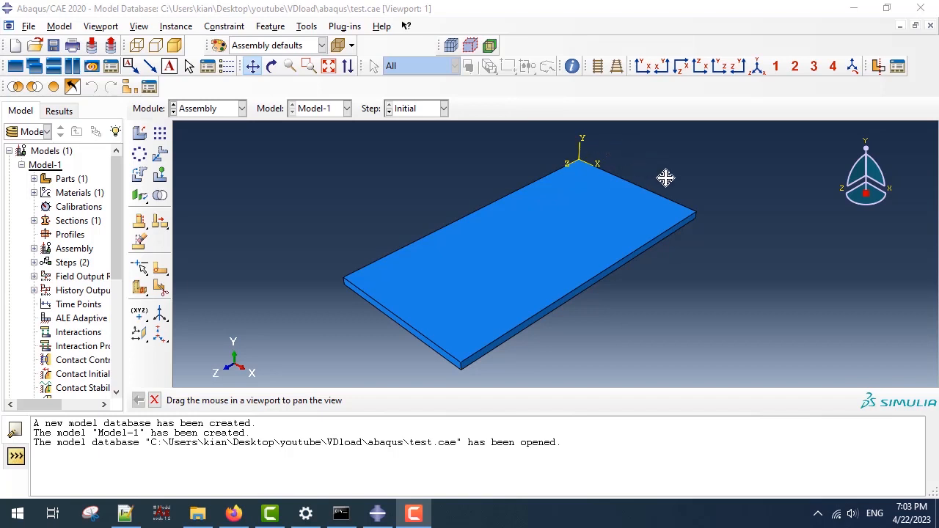
mouse_move(704, 212)
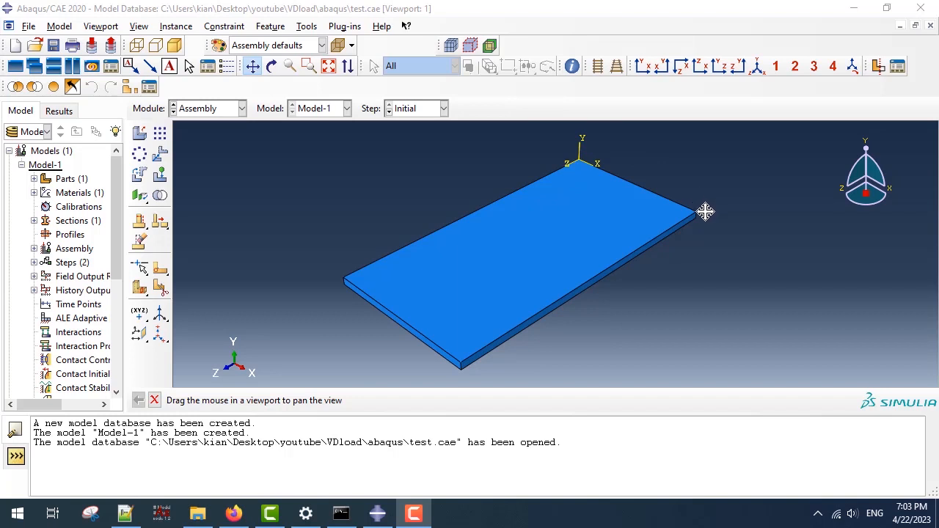
mouse_move(473, 374)
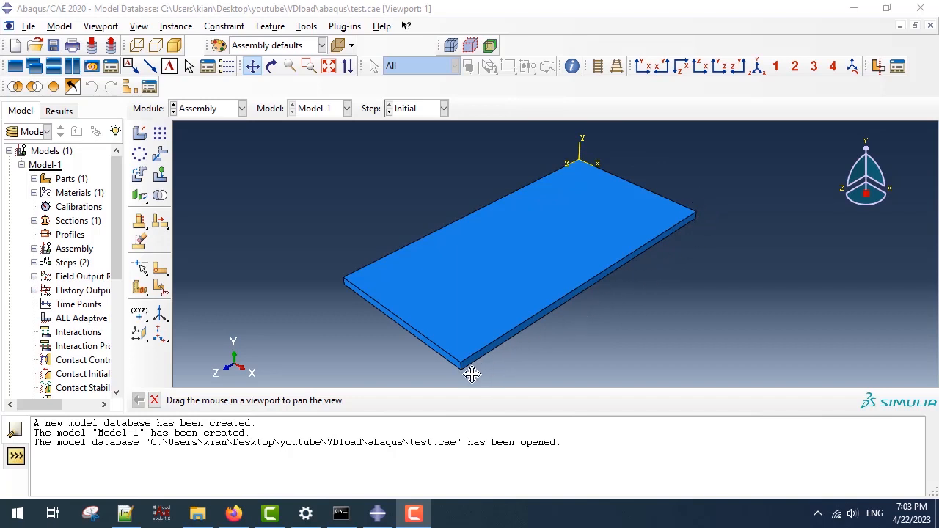
mouse_move(671, 155)
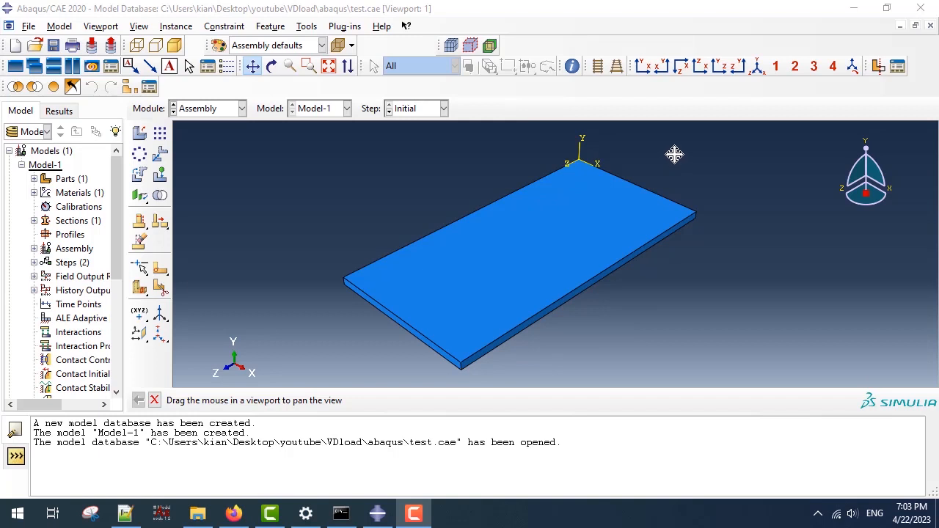
mouse_move(374, 337)
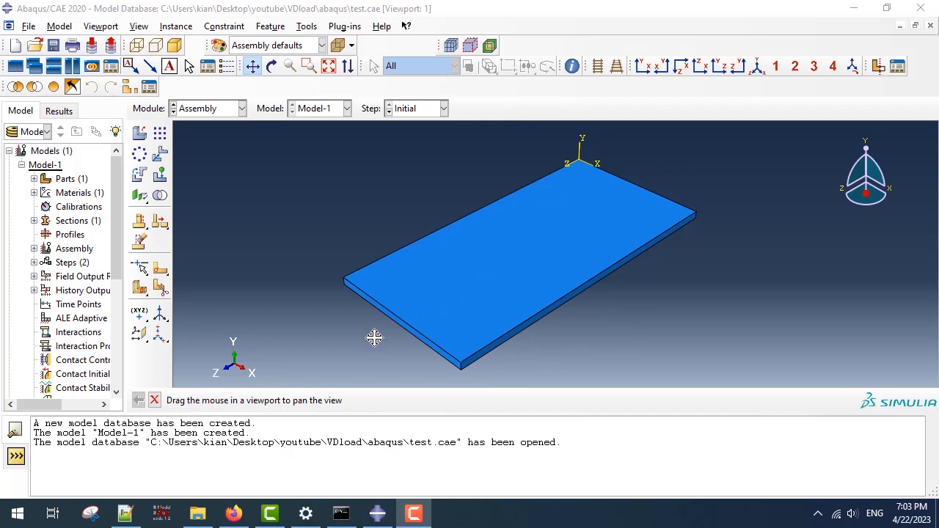
mouse_move(360, 123)
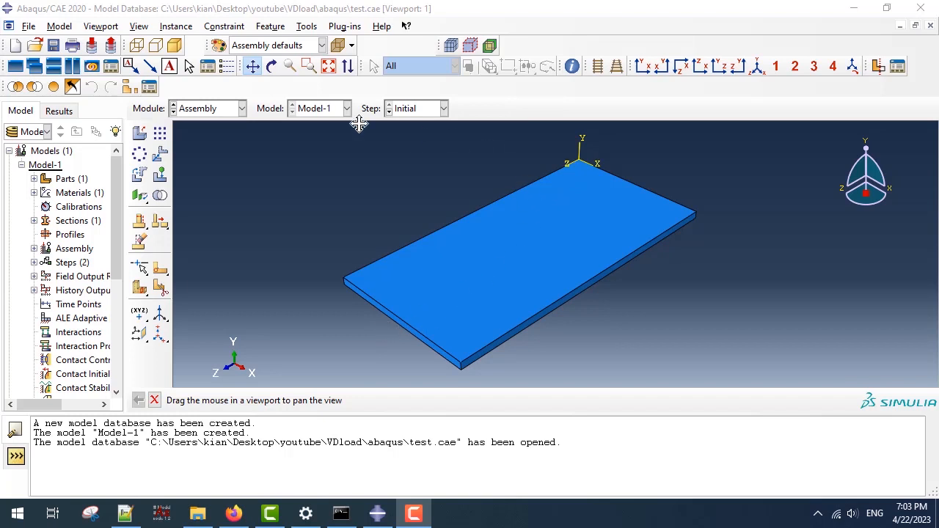
mouse_move(534, 157)
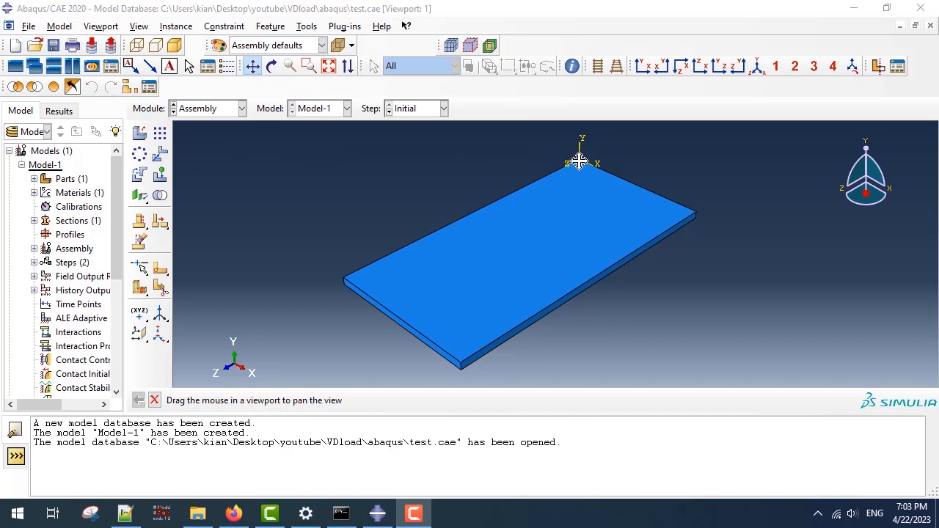
mouse_move(613, 156)
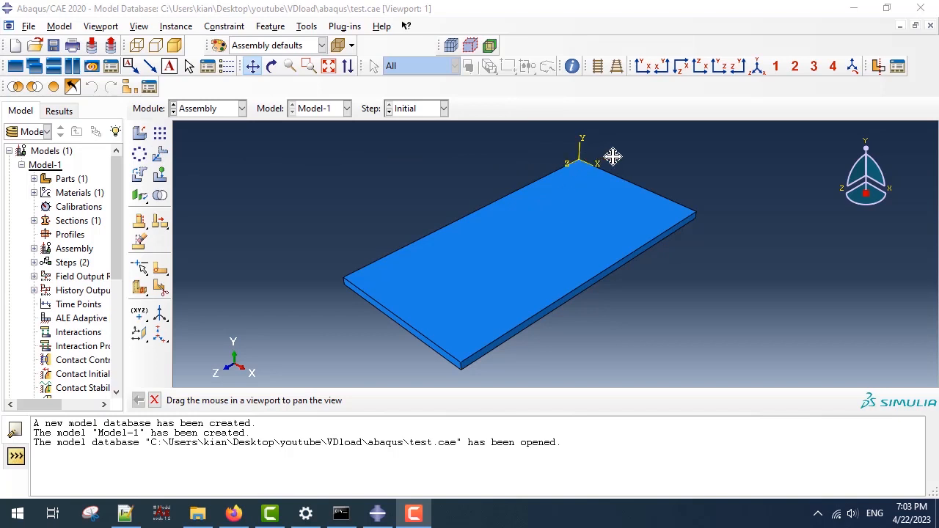
mouse_move(581, 88)
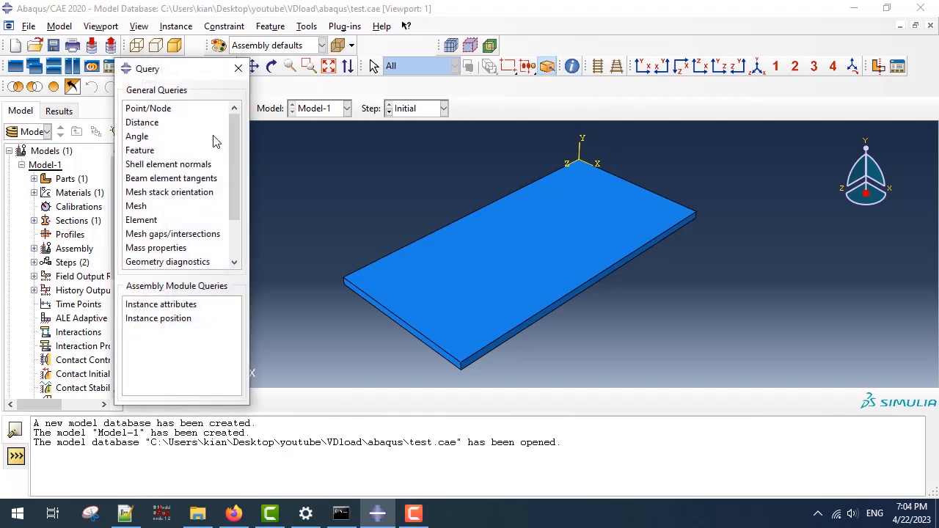
Step: Query the slab corner vertex, giving (0, 0, 0), then enter the Load module
left_click(148, 108)
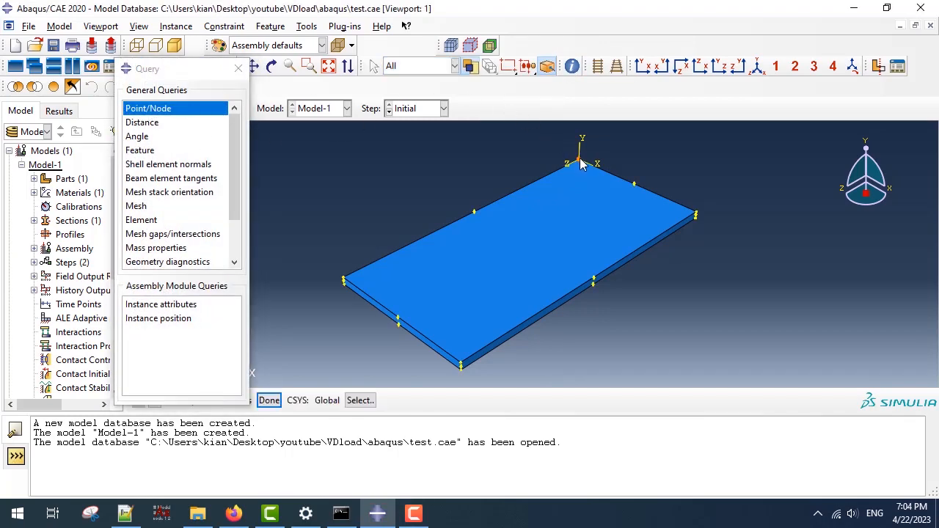
left_click(581, 163)
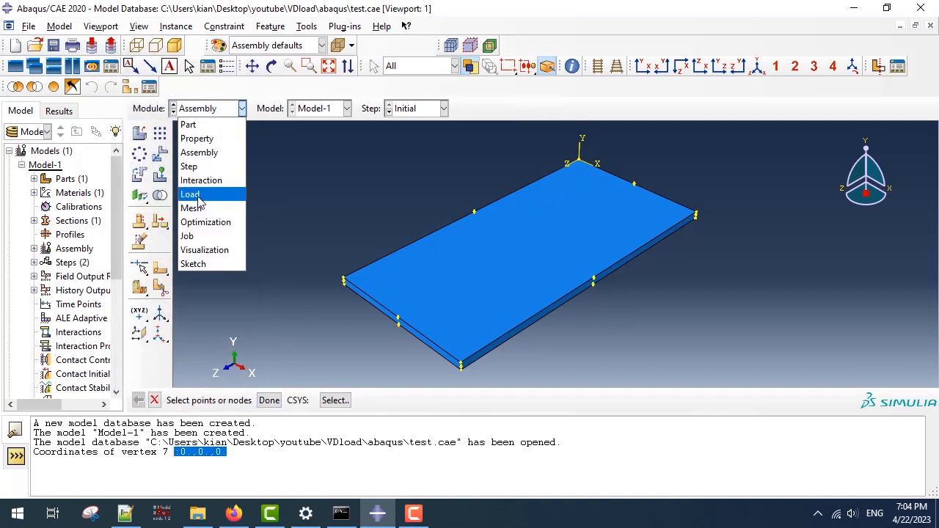
left_click(189, 194)
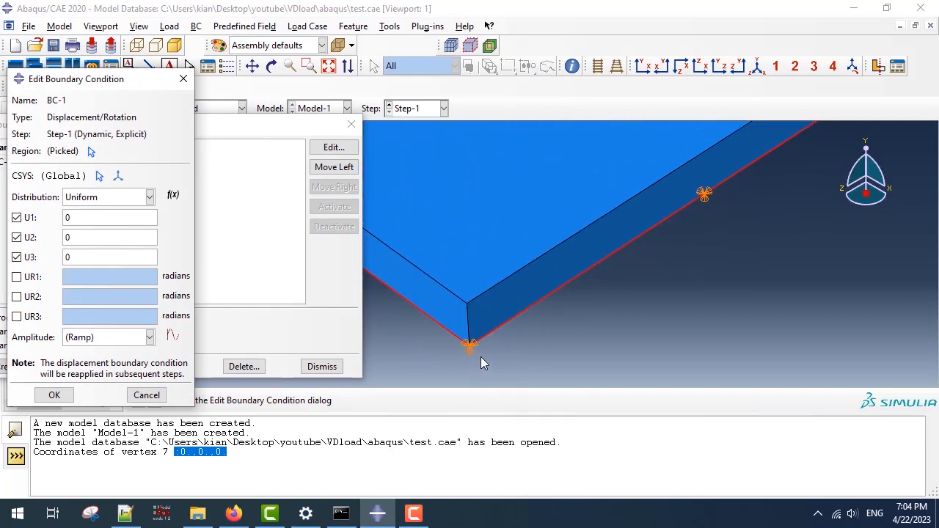
mouse_move(493, 358)
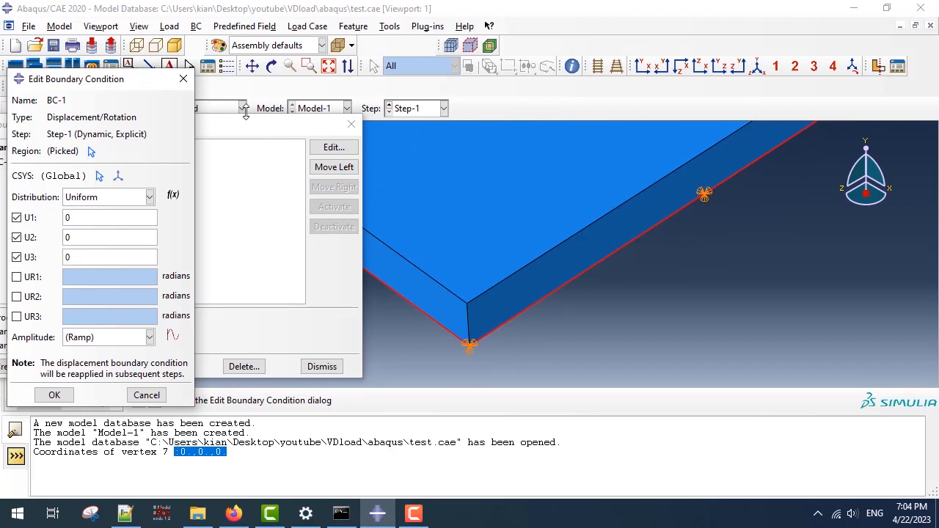
Step: Review BC-1 and the user-defined pressure Load-1 unchanged, then switch to the PowerPoint slides
left_click(53, 395)
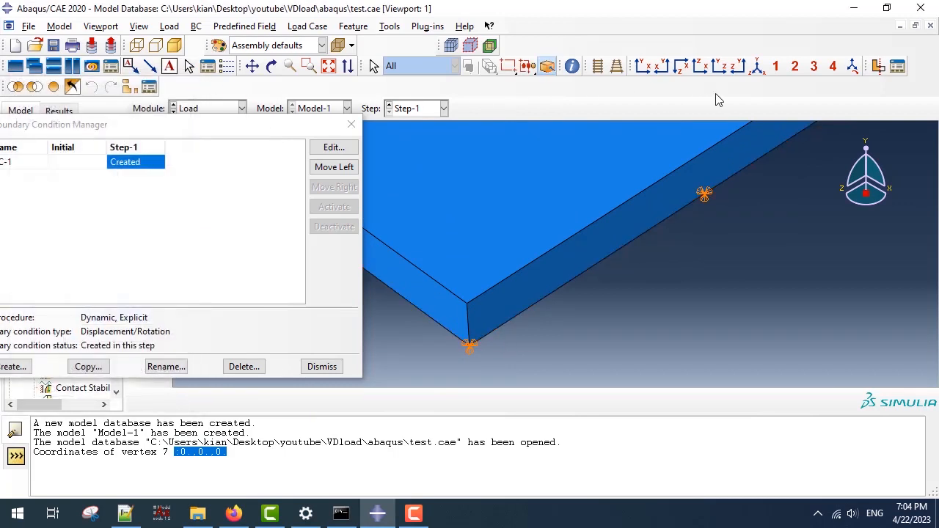
left_click(321, 367)
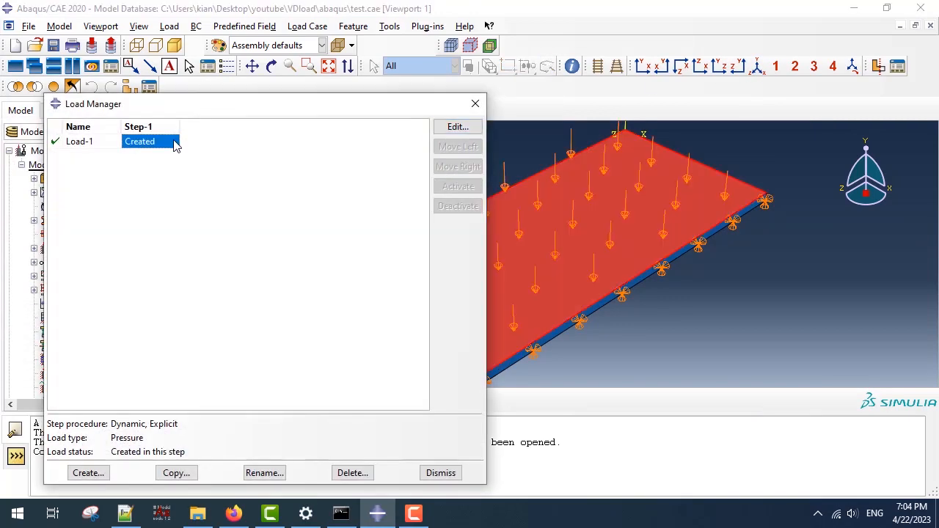
left_click(458, 126)
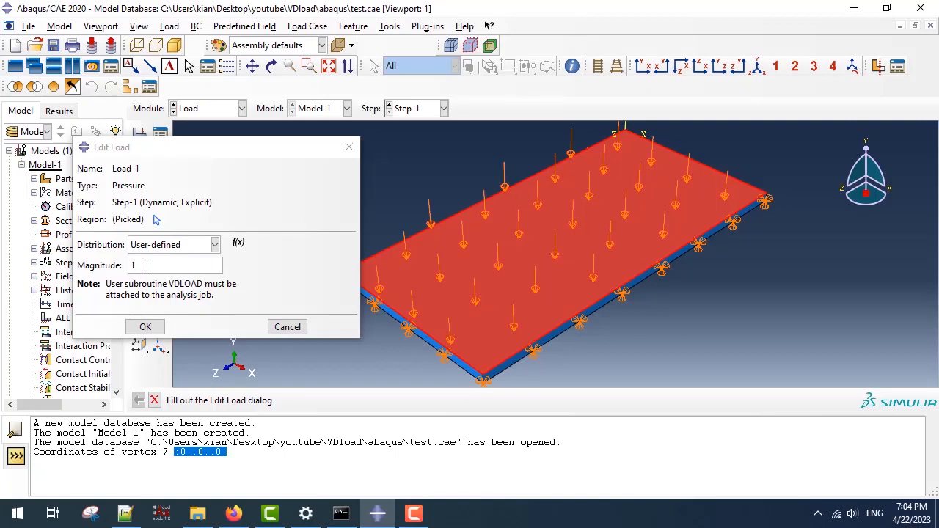
left_click(145, 326)
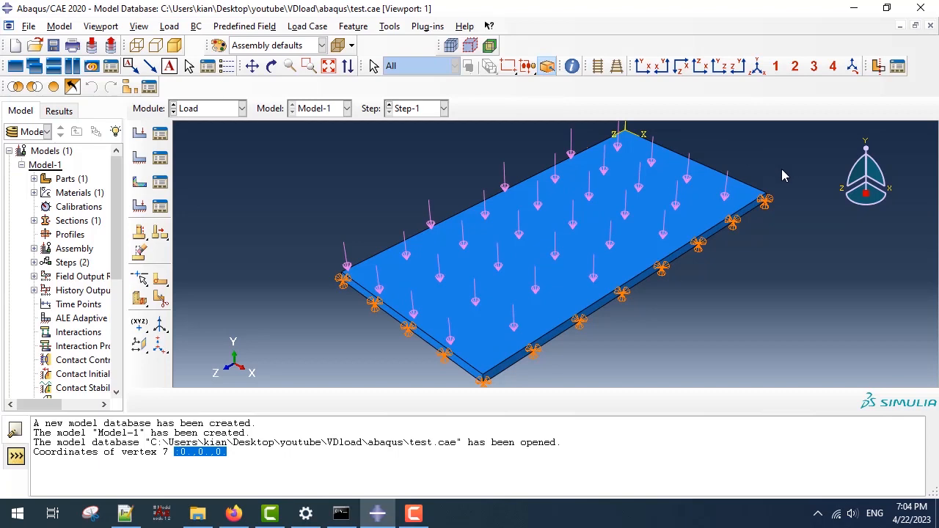
mouse_move(787, 179)
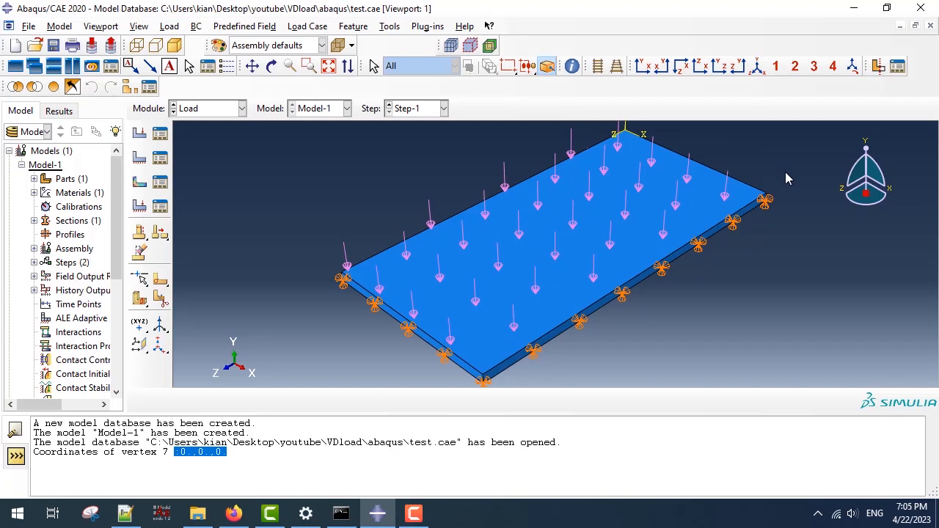
left_click(412, 514)
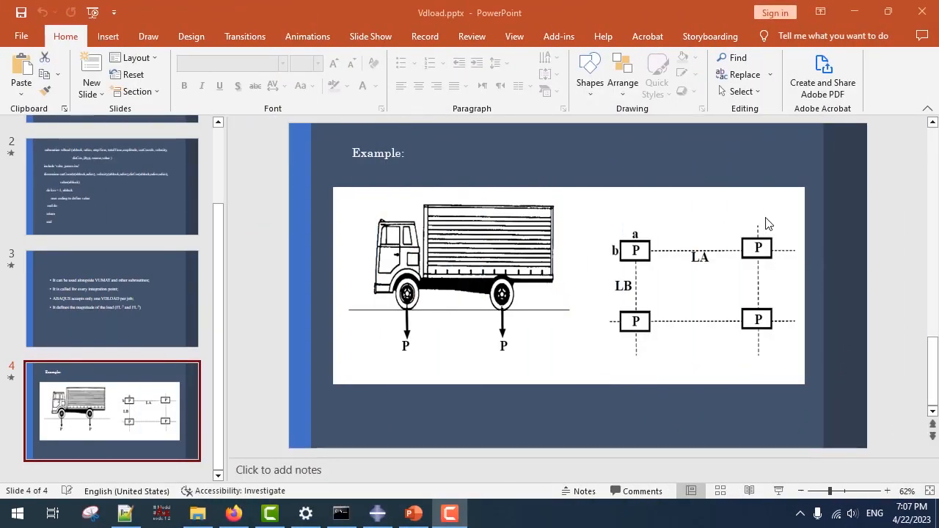
mouse_move(593, 359)
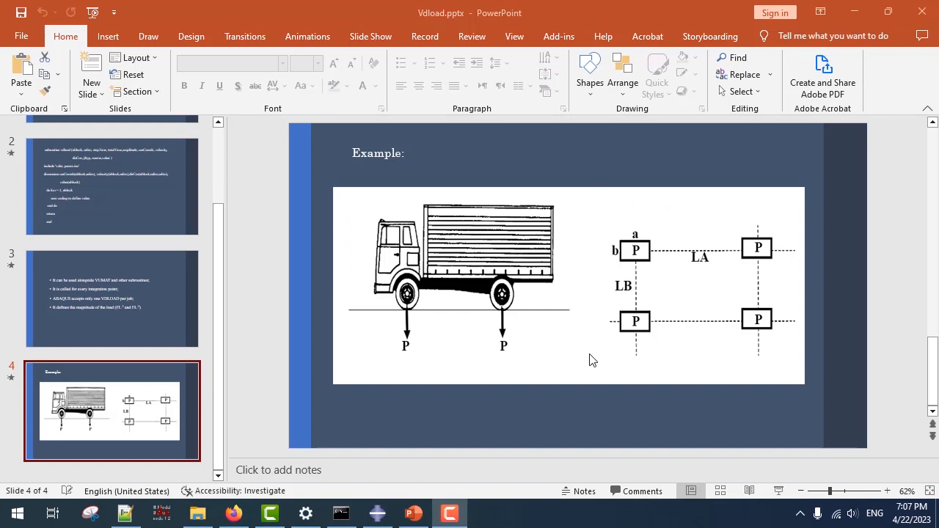
mouse_move(821, 314)
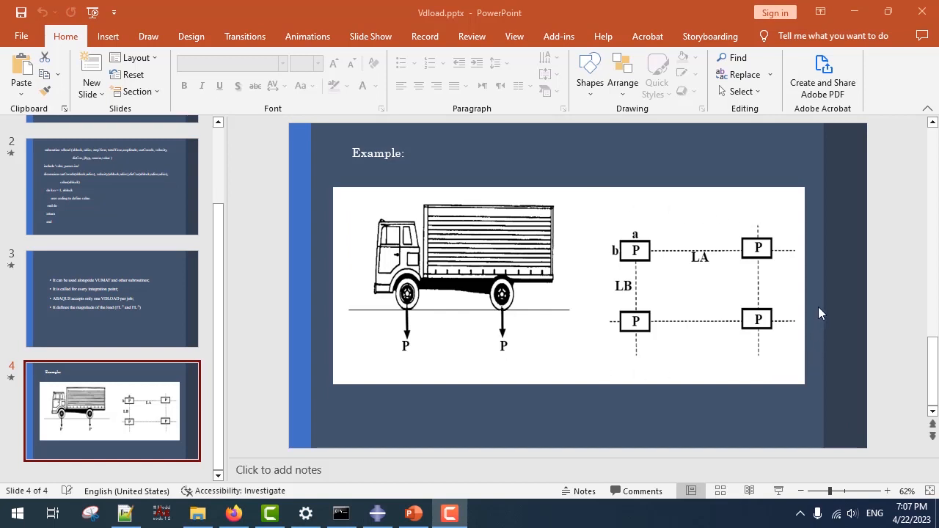
mouse_move(824, 255)
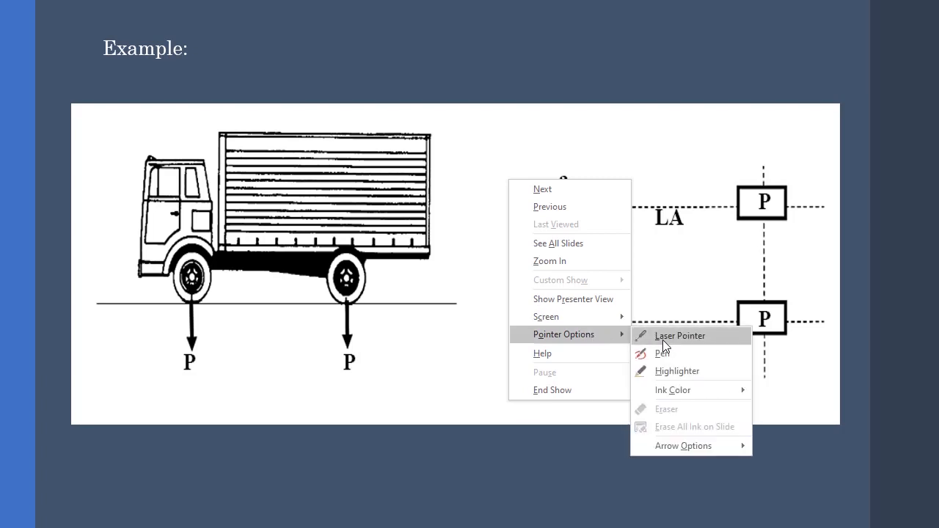
Step: Choose the Pen pointer to ink notes on the Example slide
left_click(552, 390)
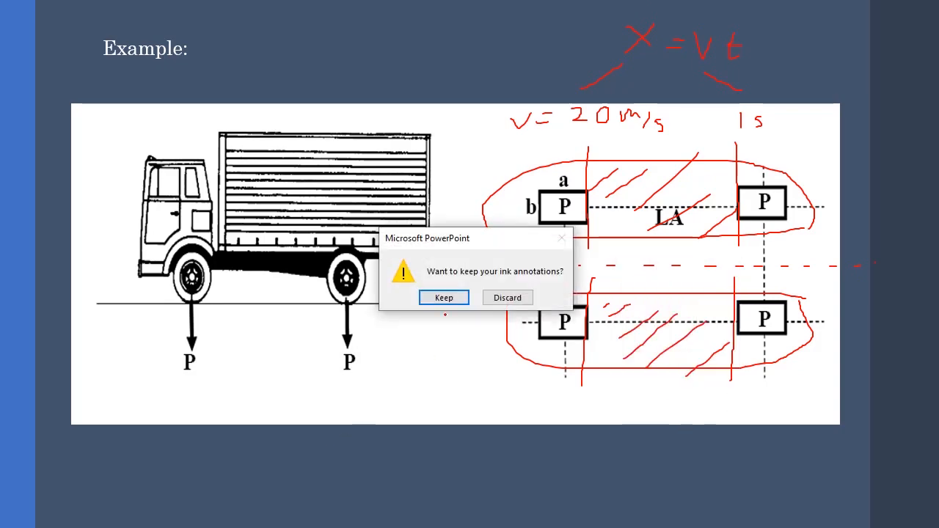
Step: Discard the ink annotations and switch to vdload.for in Notepad++
left_click(507, 296)
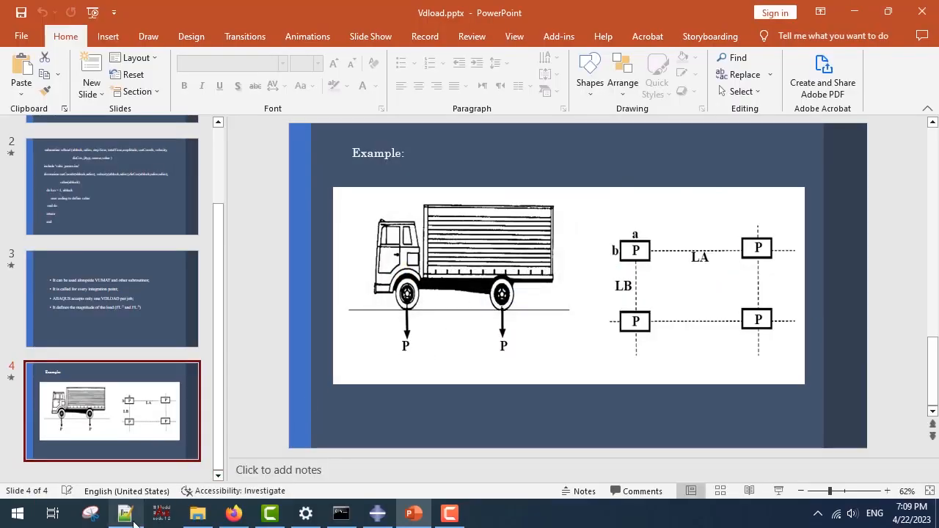
left_click(125, 513)
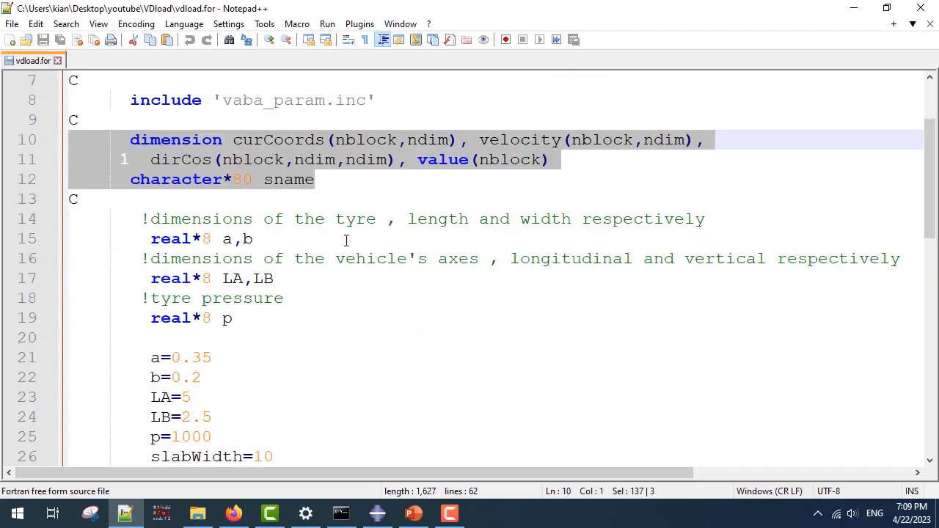
mouse_move(290, 238)
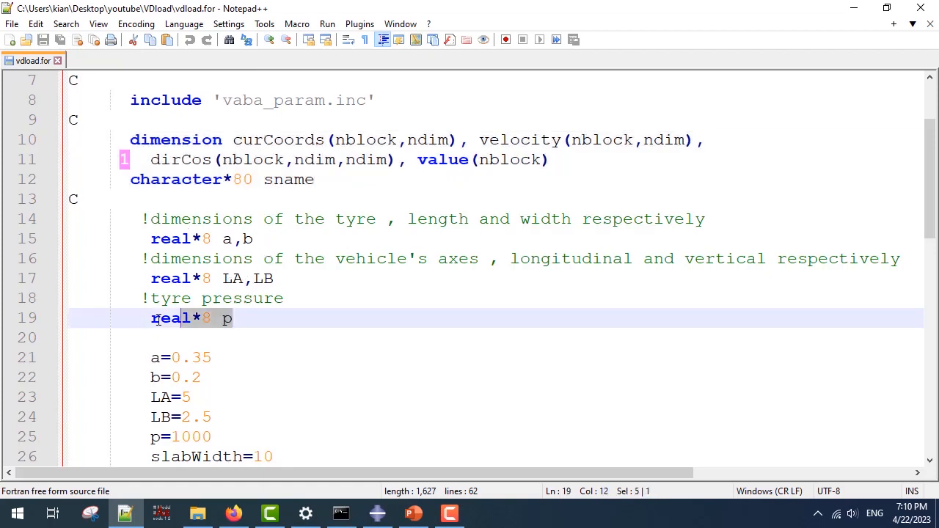
scroll("down", 3)
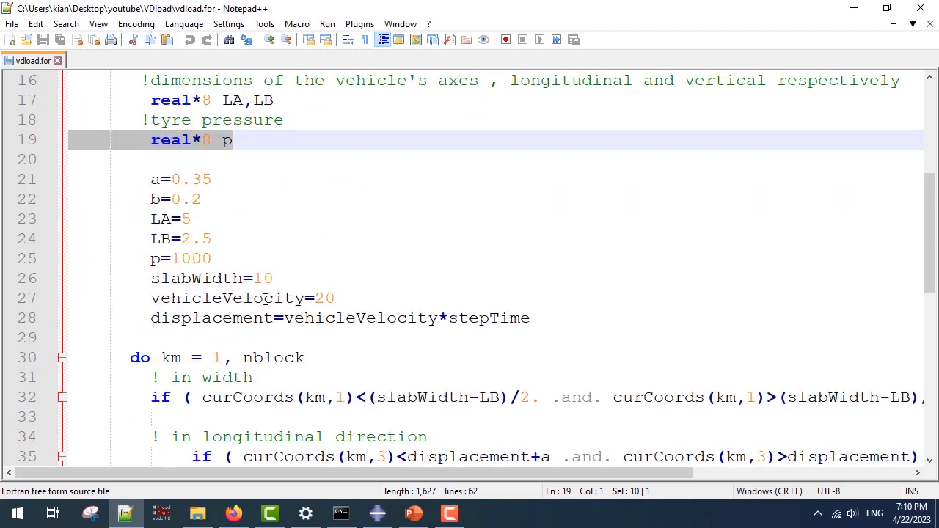
double_click(196, 279)
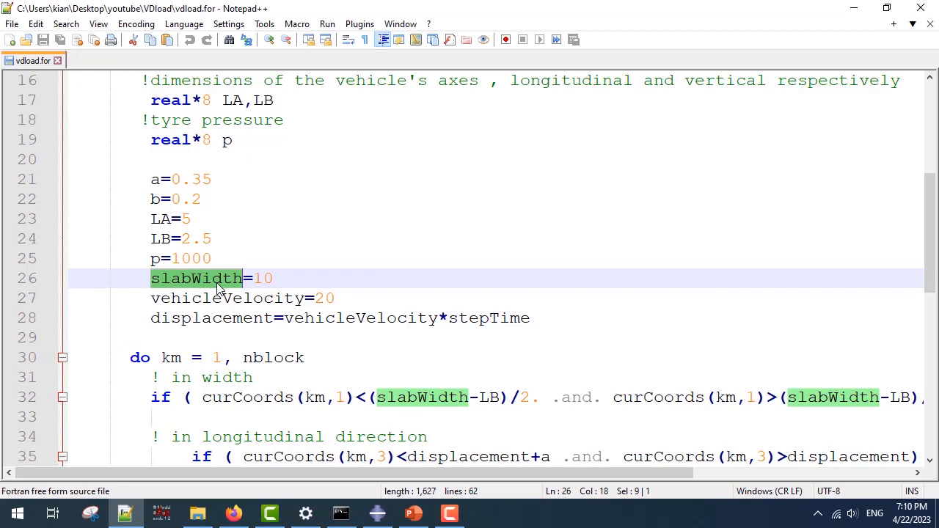
mouse_move(236, 293)
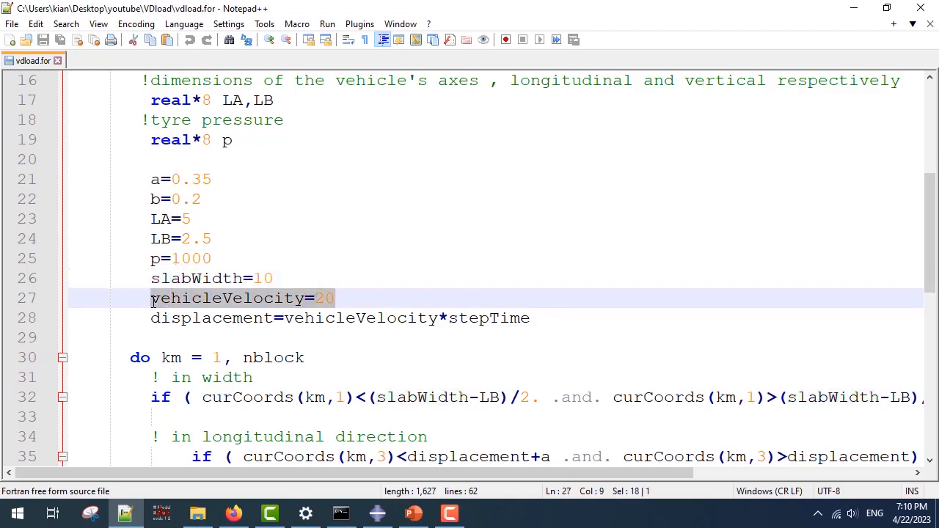
double_click(211, 317)
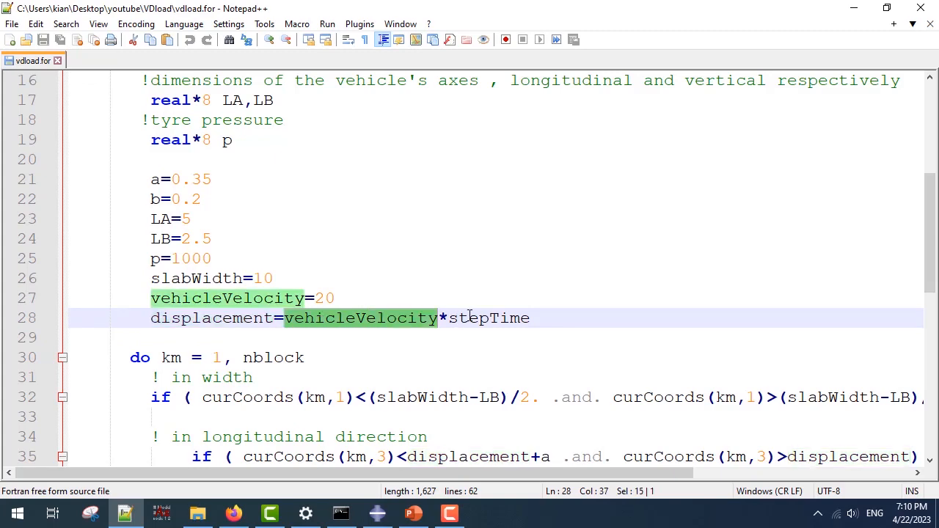
double_click(488, 317)
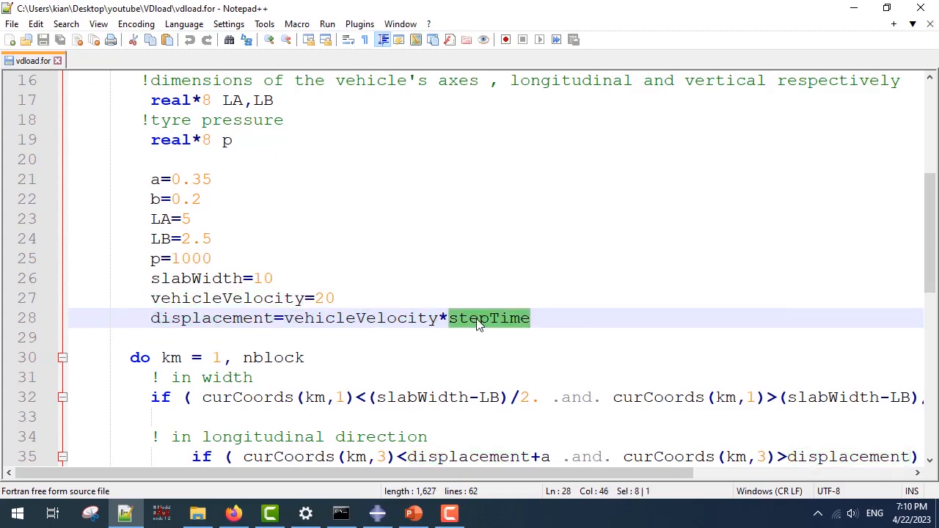
scroll("down", 3)
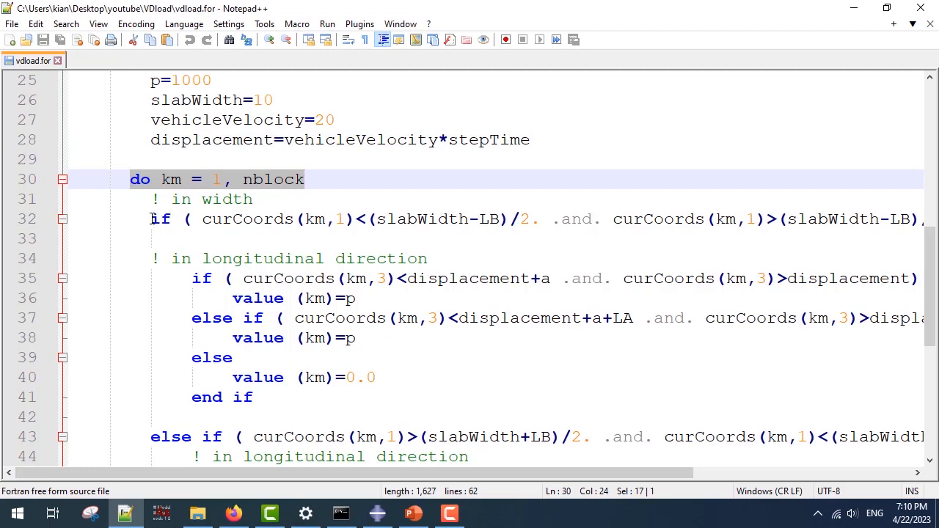
Step: Highlight the loop's if statements and curCoords uses, then return to Abaqus
double_click(159, 218)
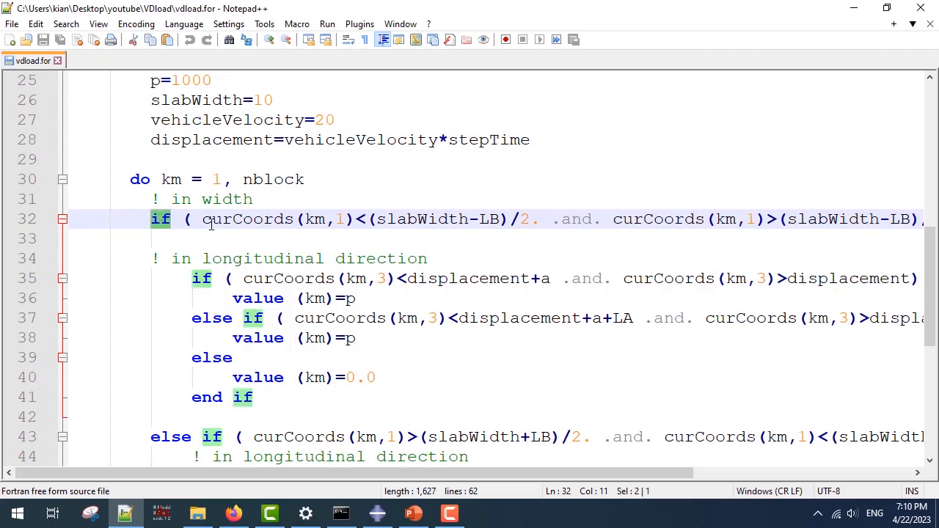
double_click(234, 218)
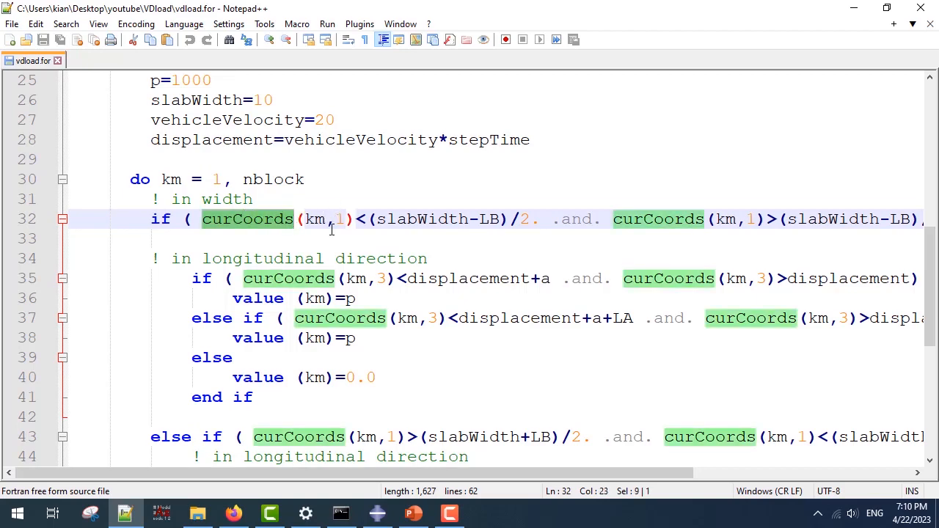
mouse_move(343, 208)
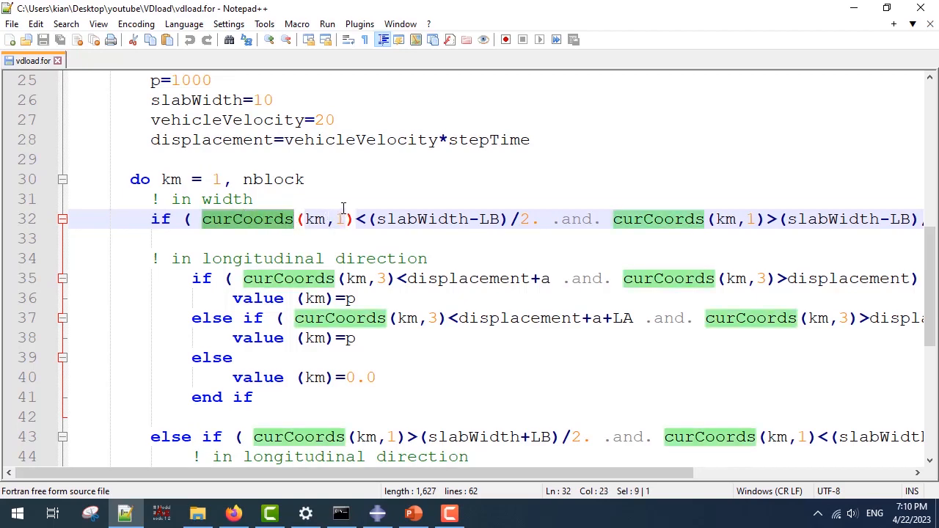
left_click(376, 514)
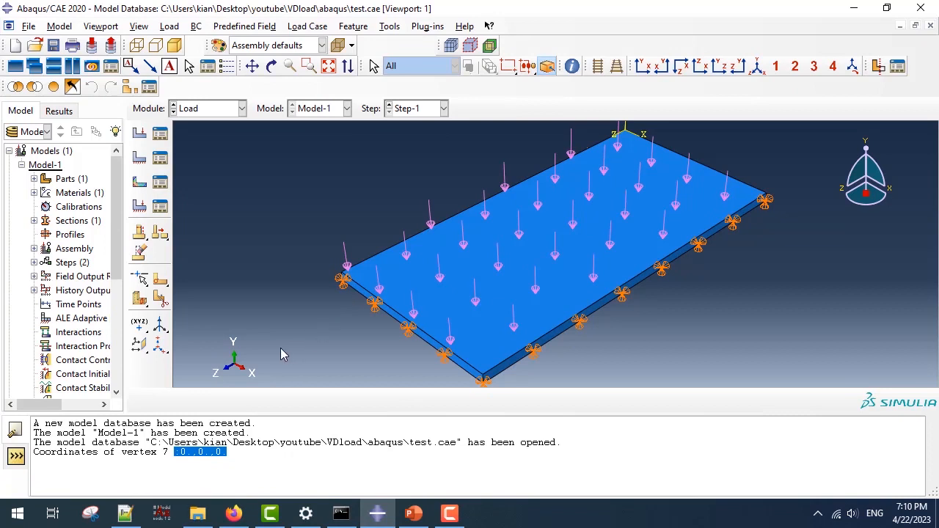
mouse_move(252, 375)
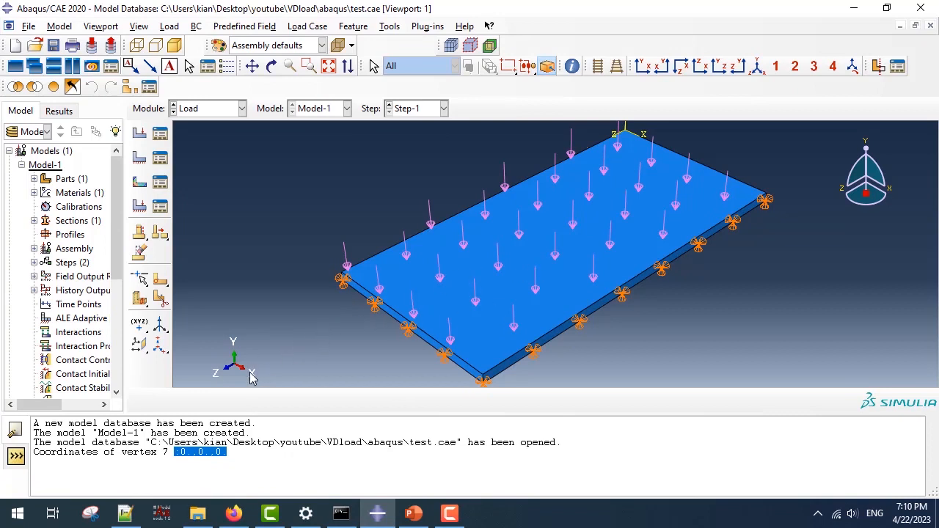
mouse_move(346, 349)
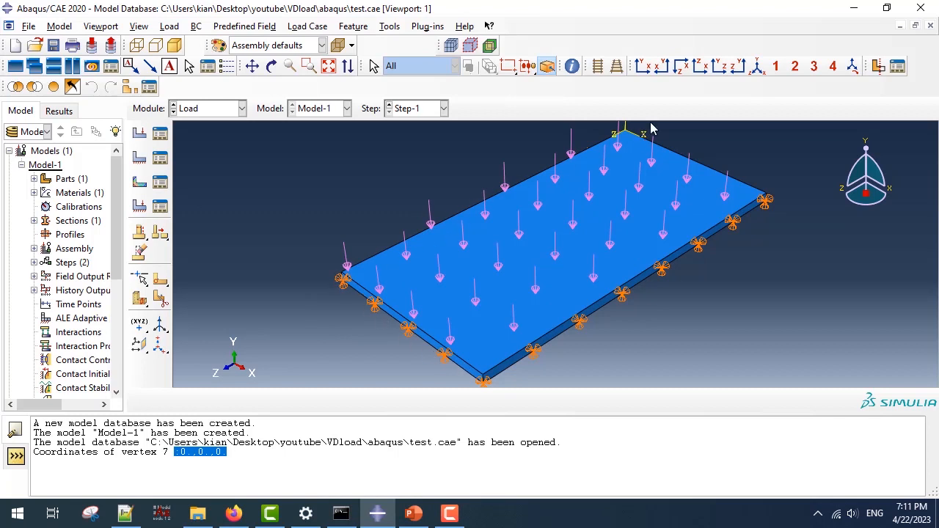
mouse_move(235, 379)
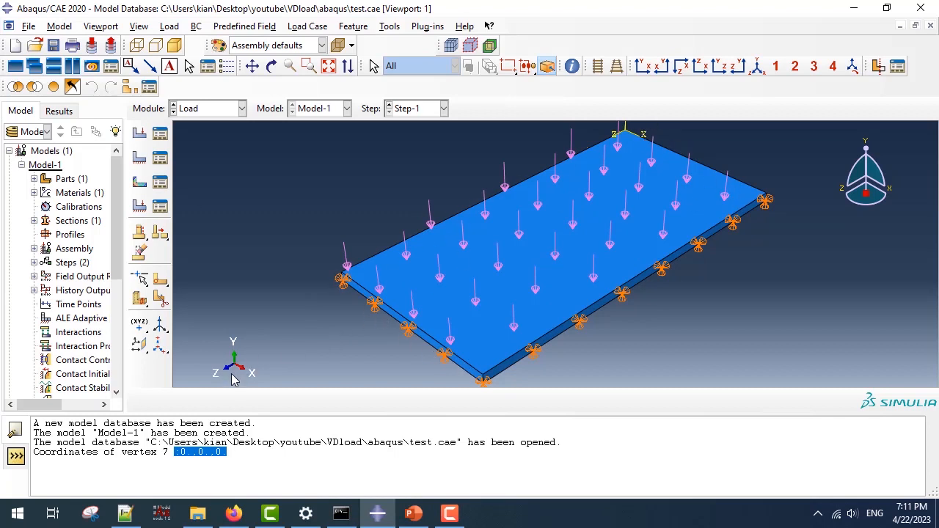
mouse_move(234, 316)
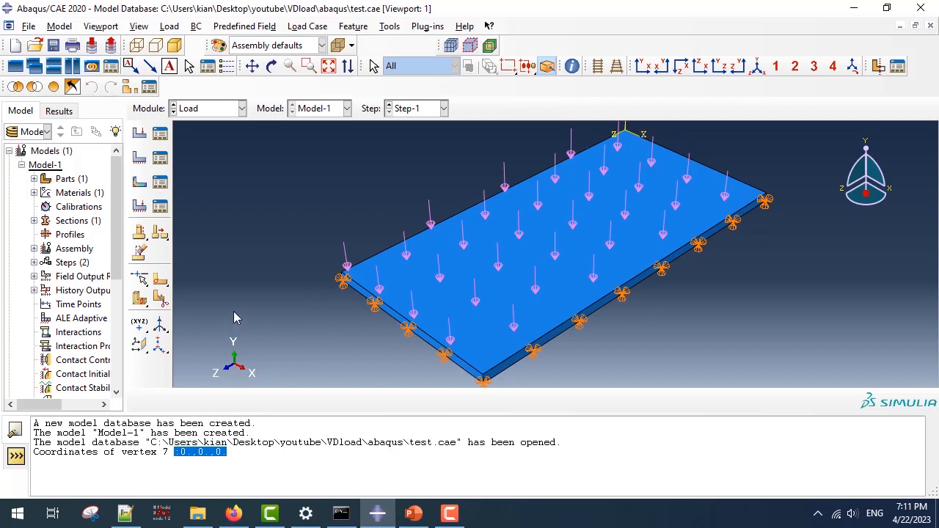
mouse_move(257, 380)
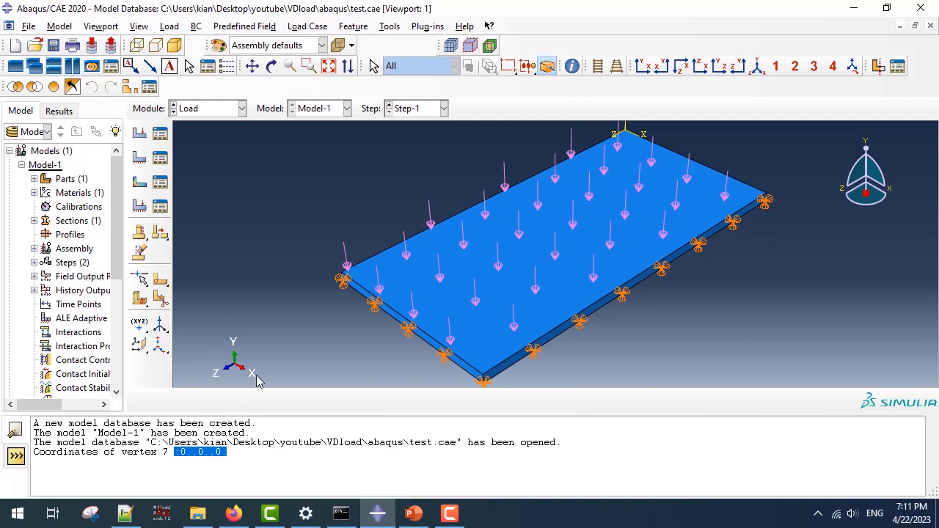
mouse_move(374, 348)
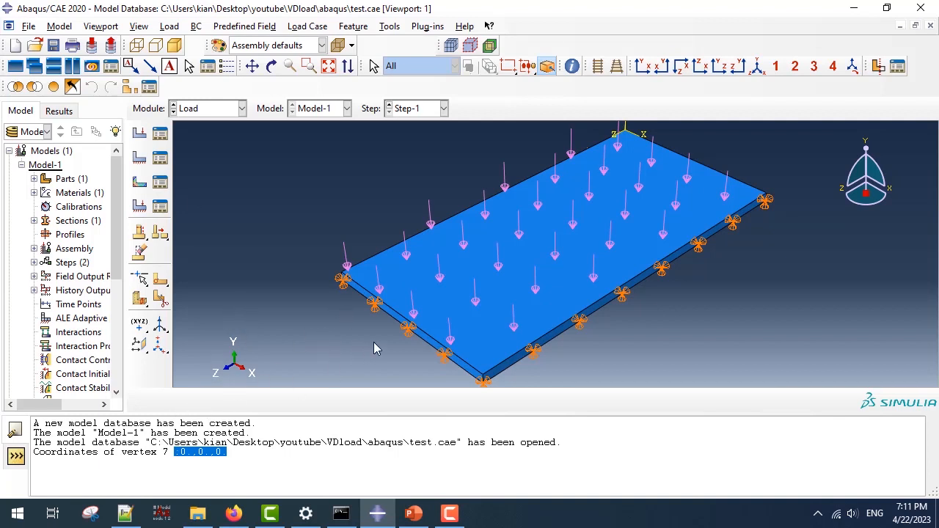
mouse_move(355, 352)
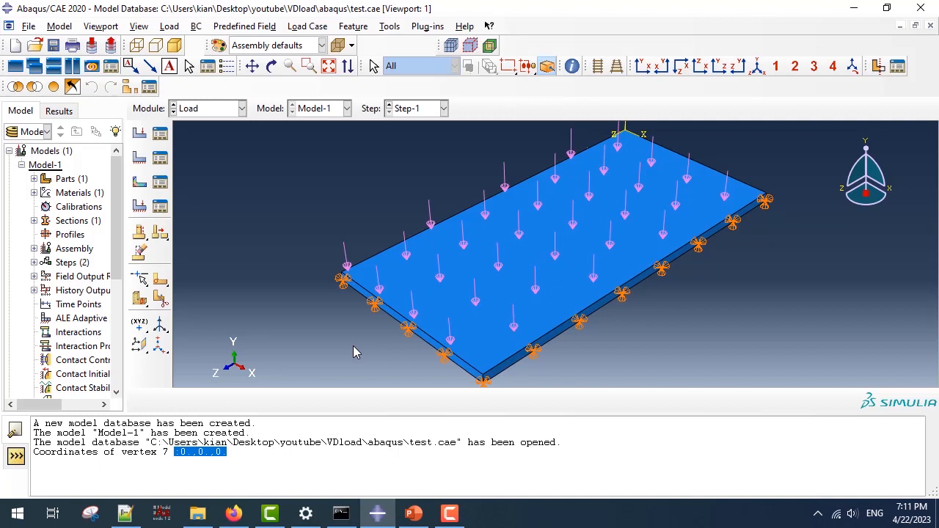
mouse_move(243, 378)
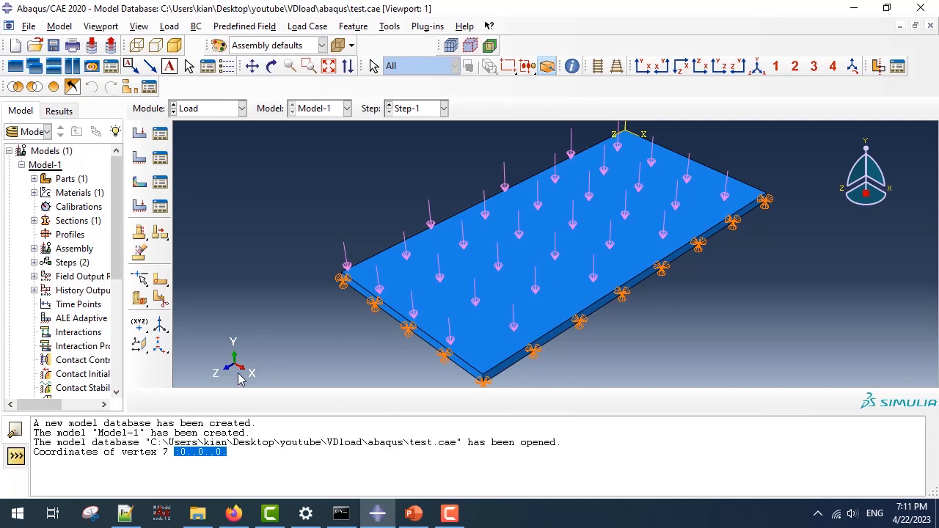
mouse_move(300, 388)
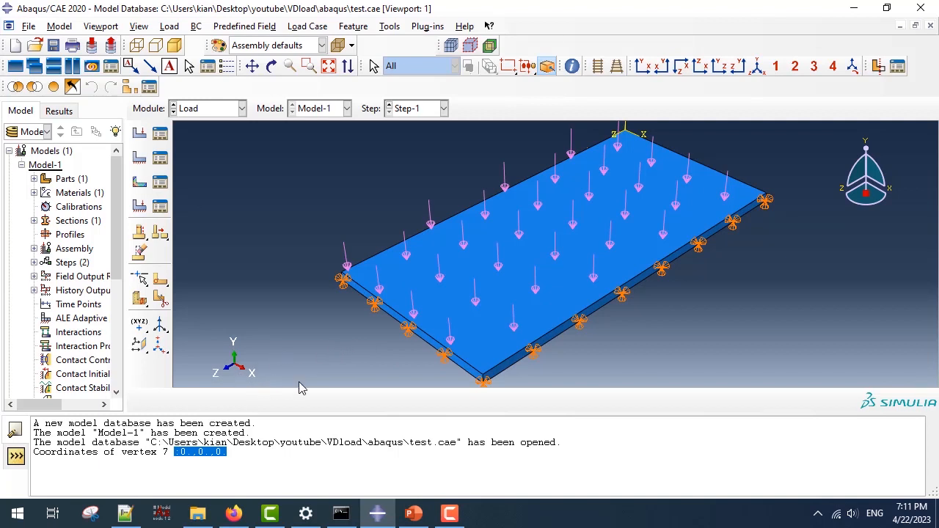
mouse_move(600, 159)
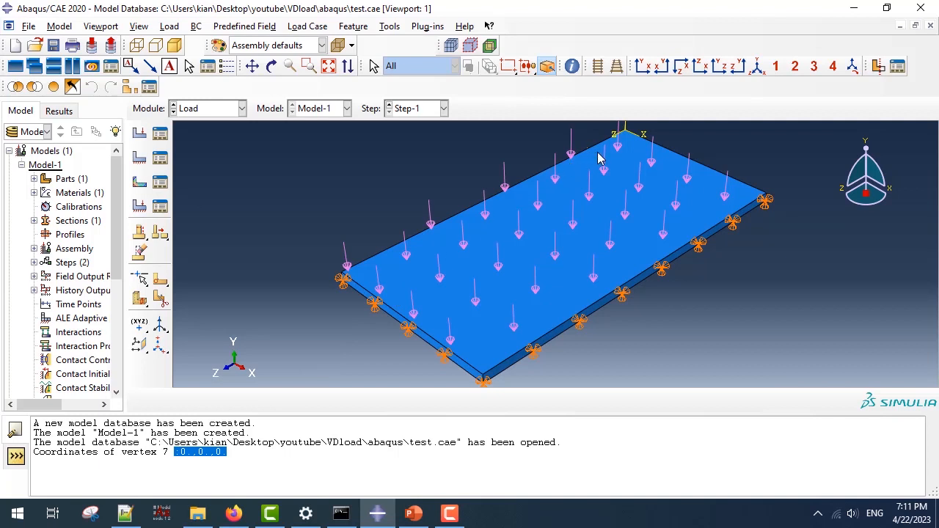
mouse_move(381, 276)
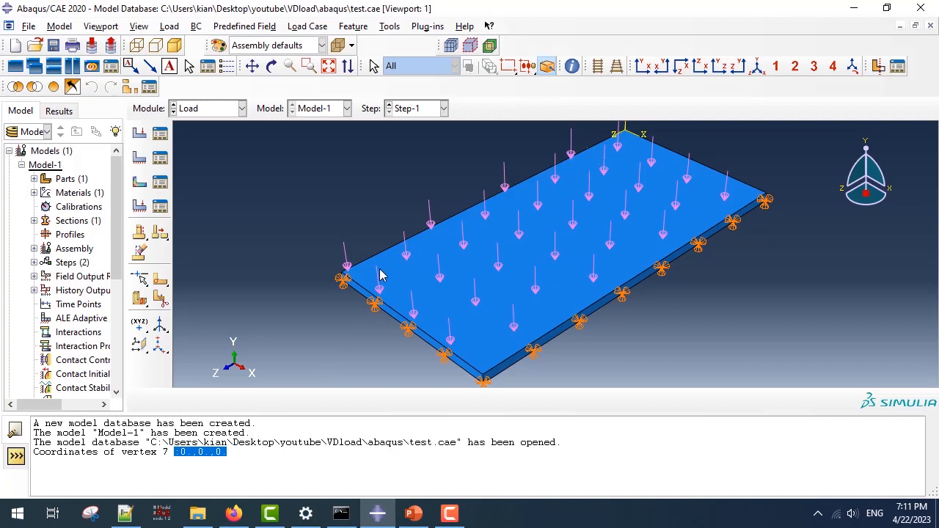
mouse_move(296, 325)
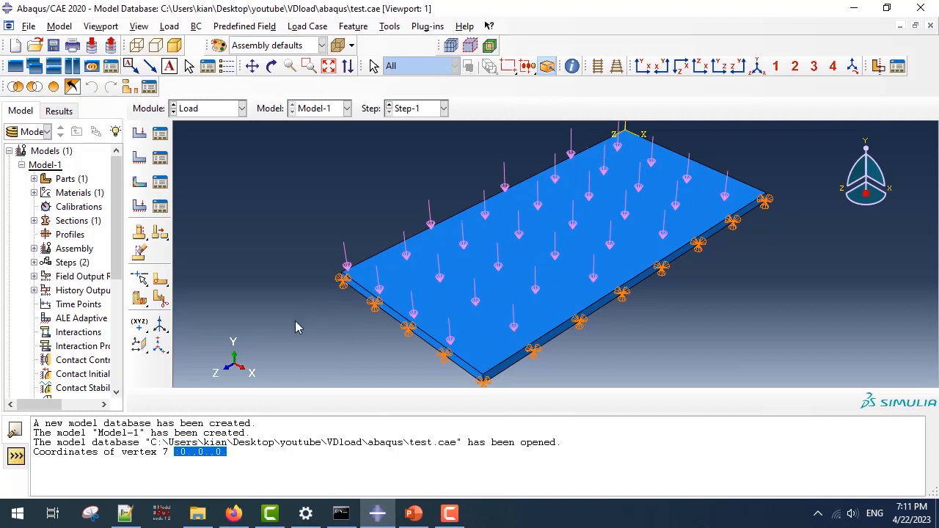
mouse_move(217, 387)
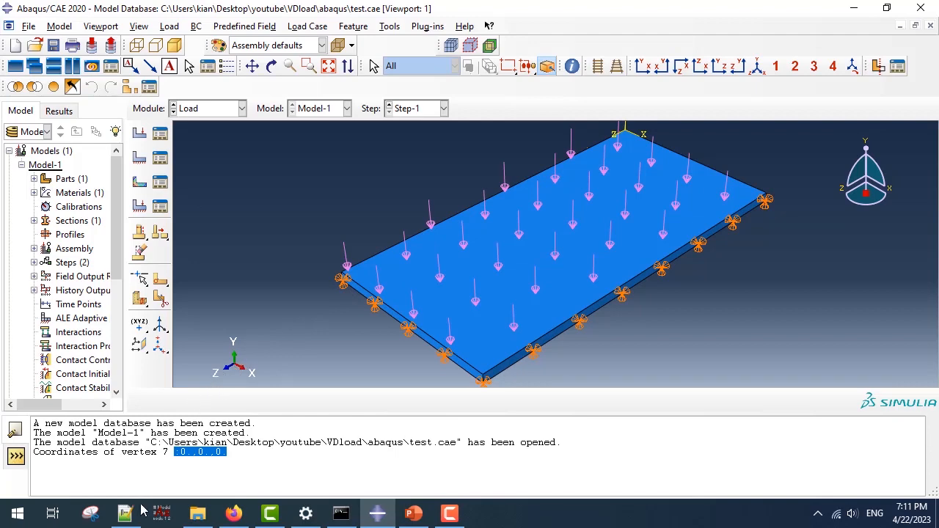
Step: Show vdload.for at line 32 and highlight every .and. in the in-width conditions
left_click(125, 513)
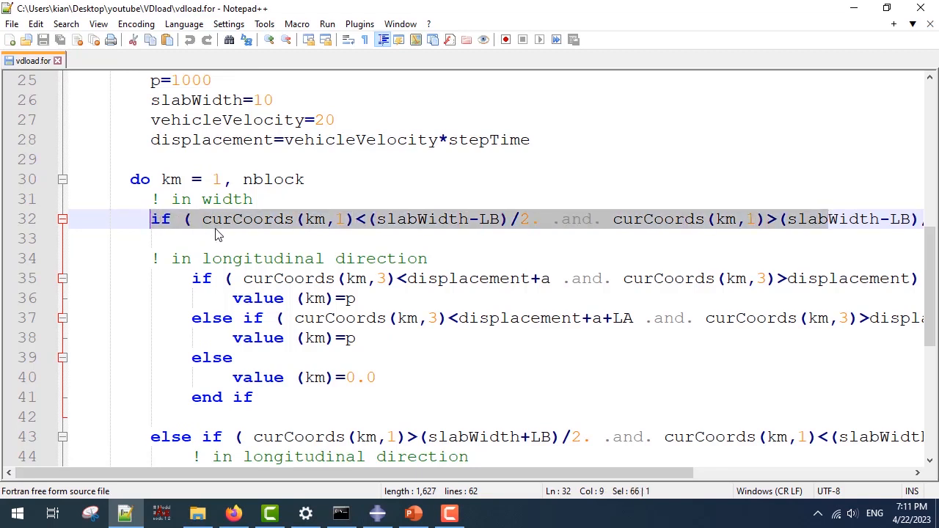
left_click(593, 219)
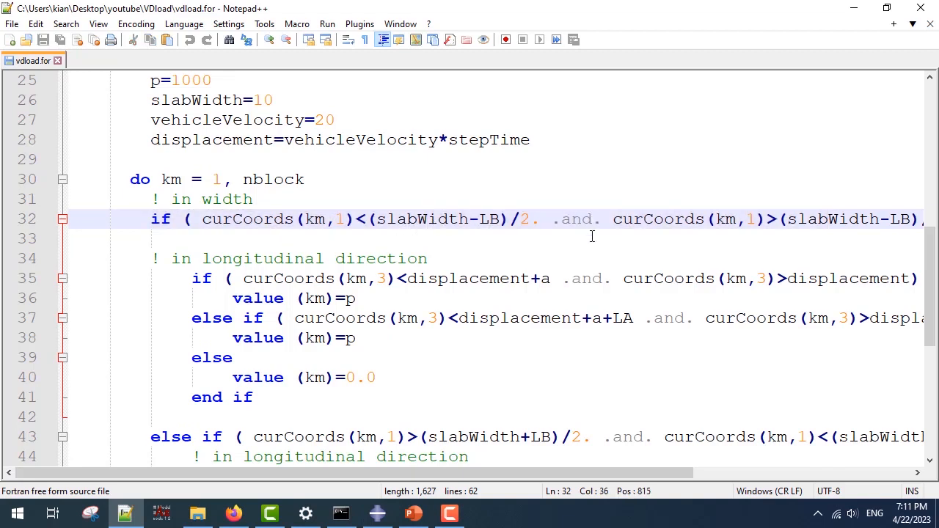
double_click(578, 219)
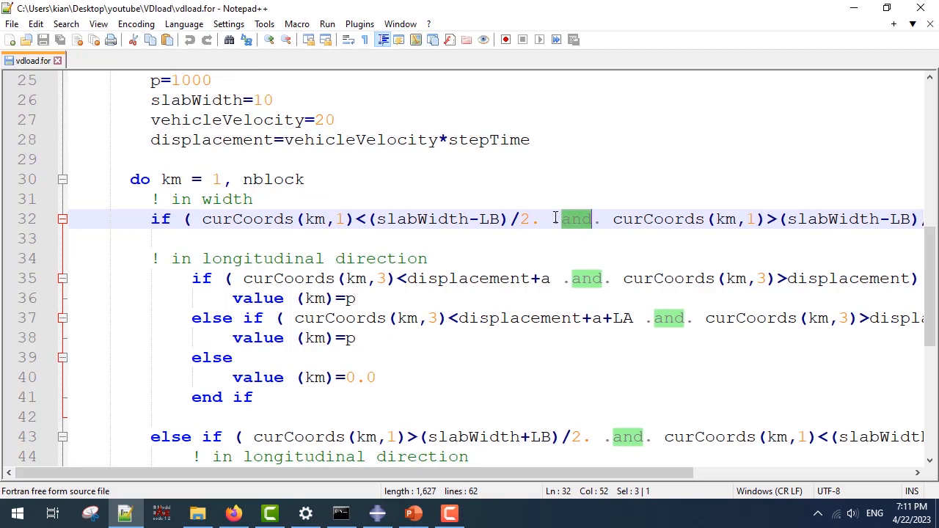
mouse_move(449, 246)
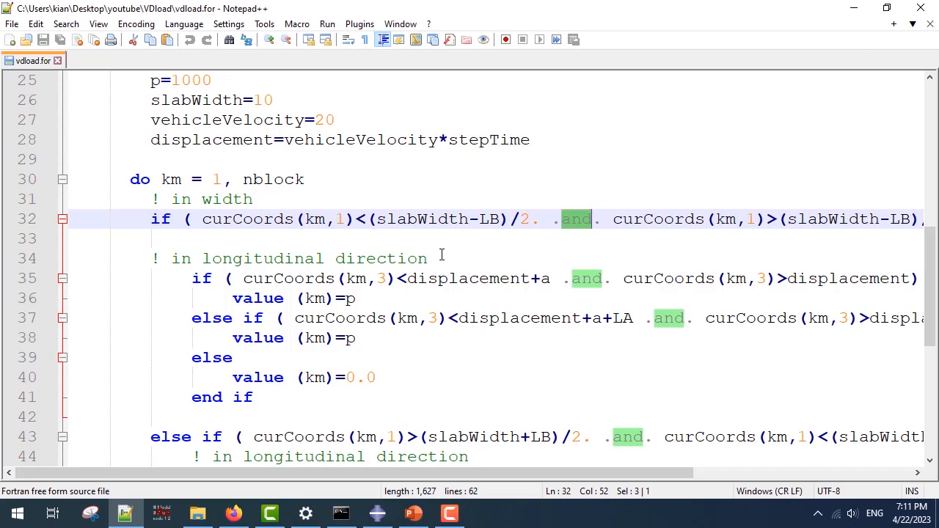
left_click(429, 258)
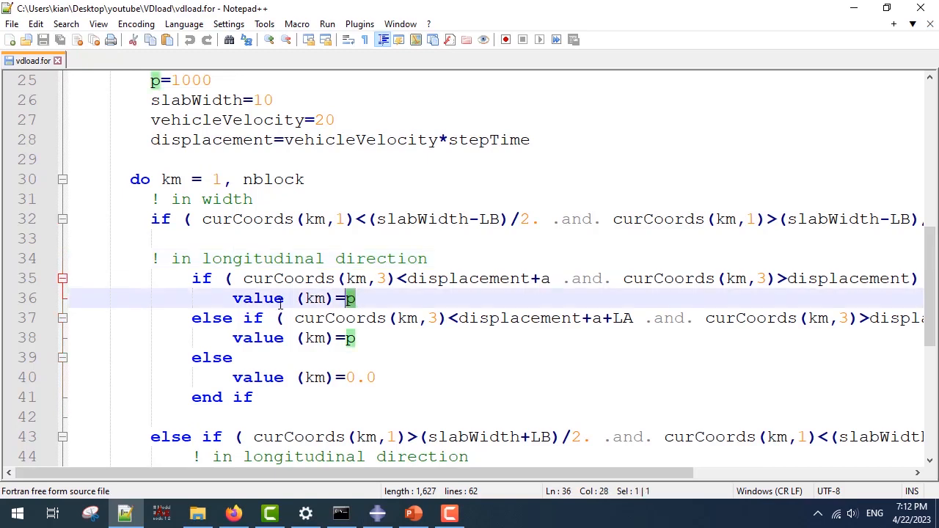
mouse_move(346, 300)
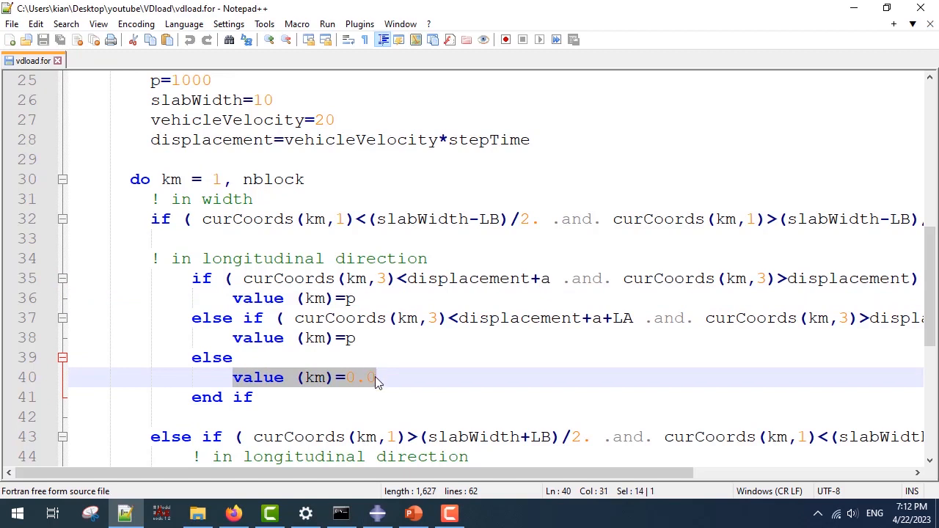
left_click(374, 377)
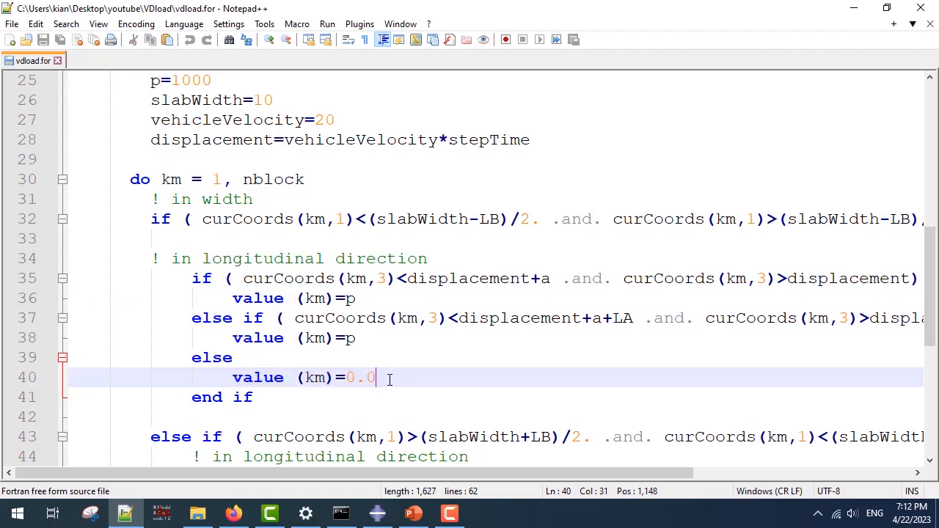
left_click_drag(372, 377, 232, 377)
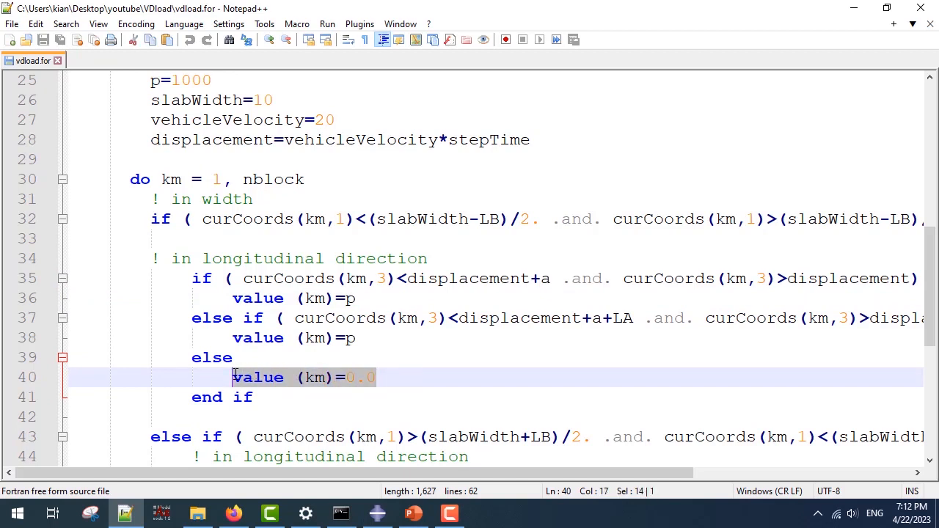
mouse_move(340, 387)
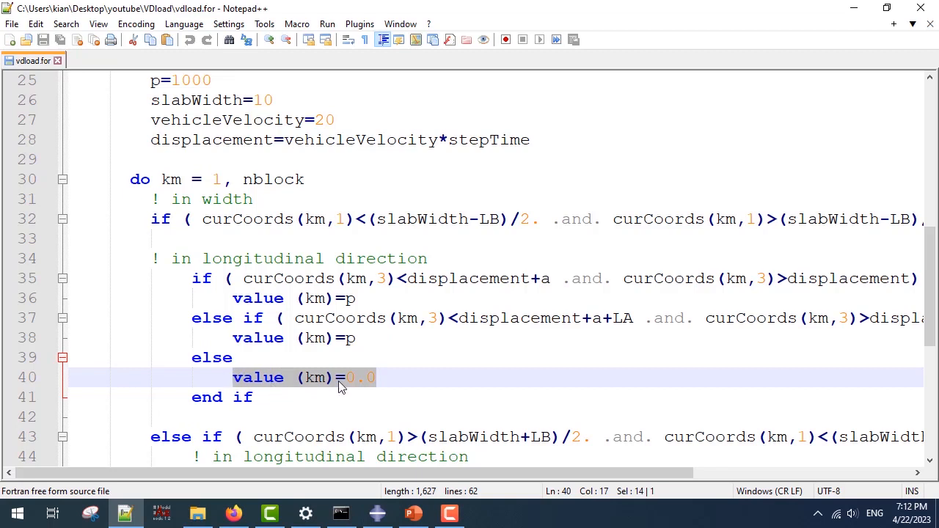
mouse_move(384, 369)
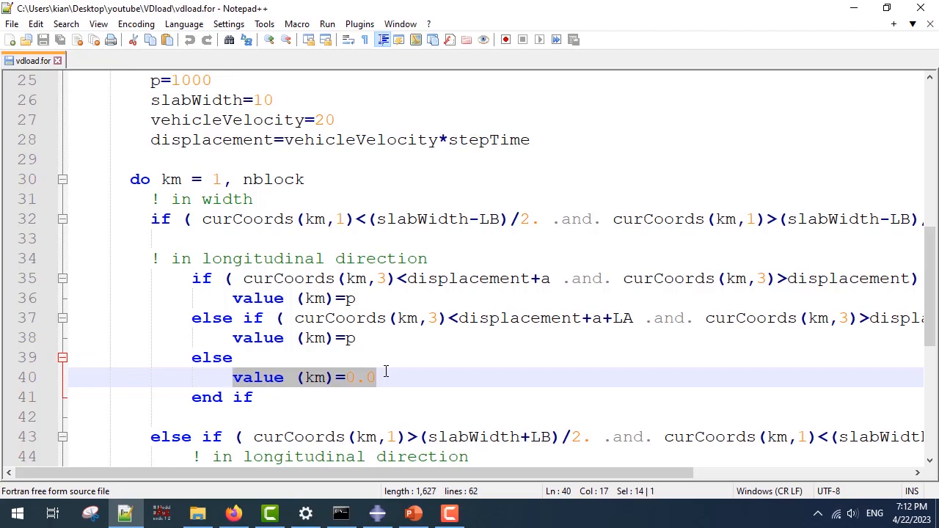
scroll("down", 3)
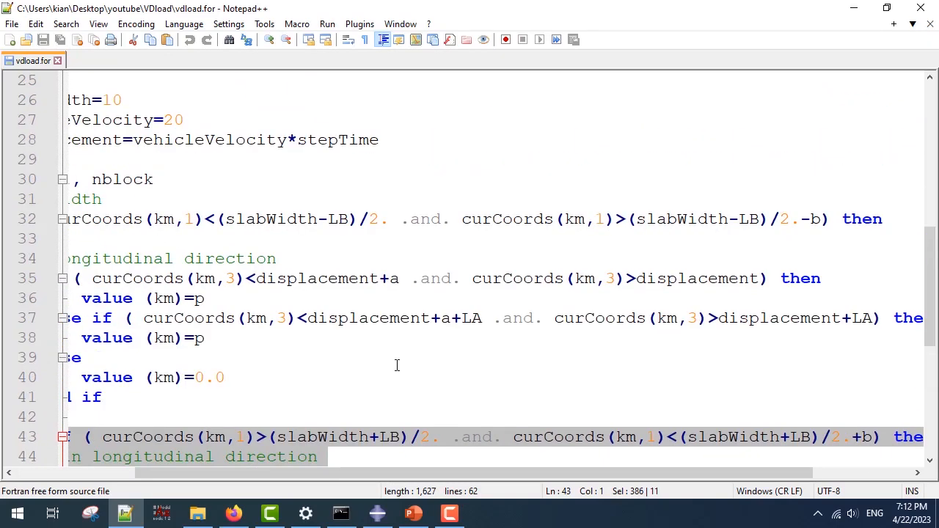
scroll("down", 3)
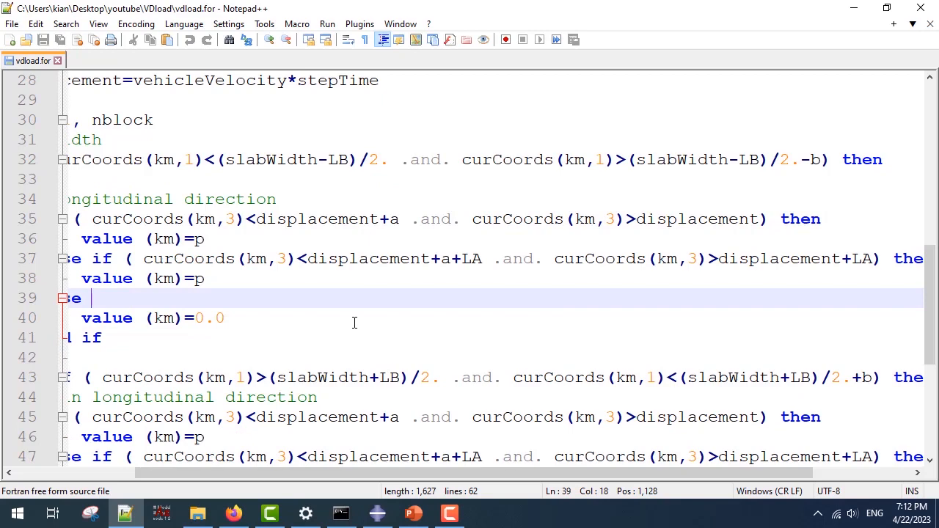
mouse_move(149, 372)
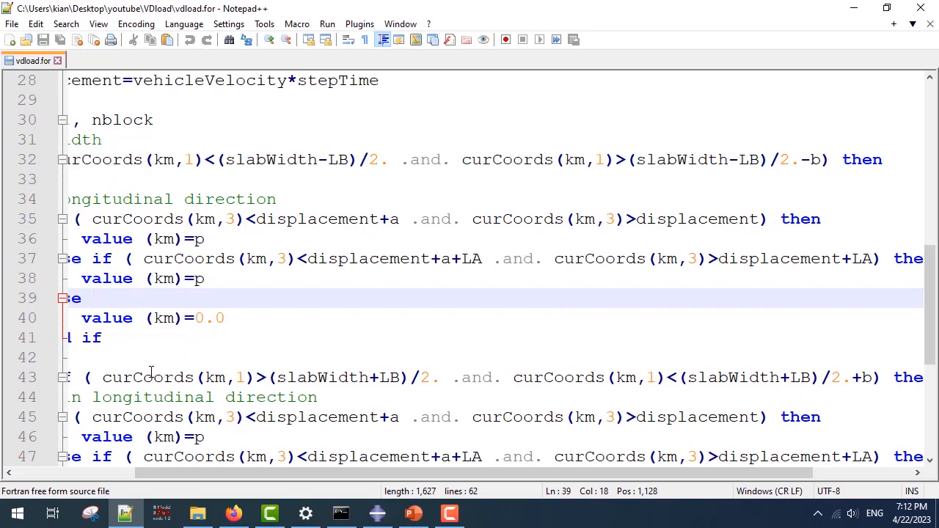
scroll("left", 3)
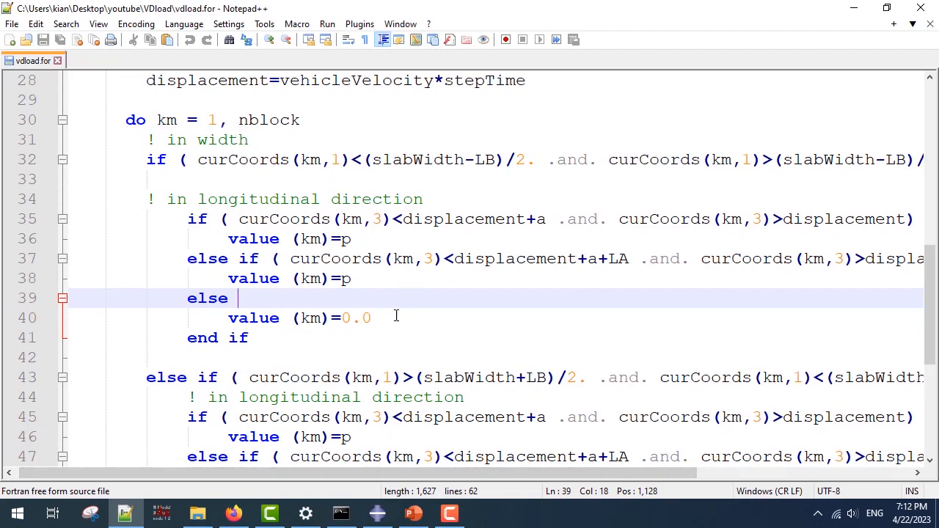
scroll("down", 3)
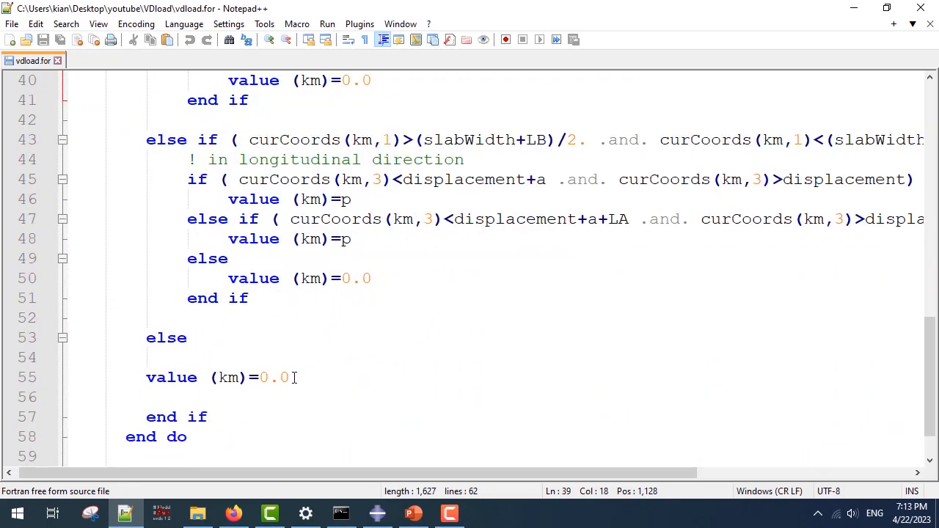
left_click_drag(250, 377, 287, 377)
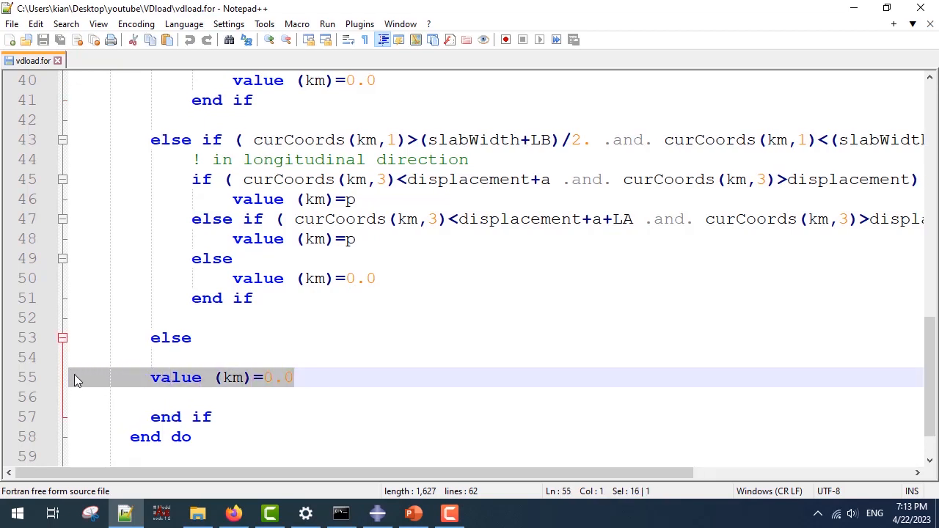
mouse_move(152, 387)
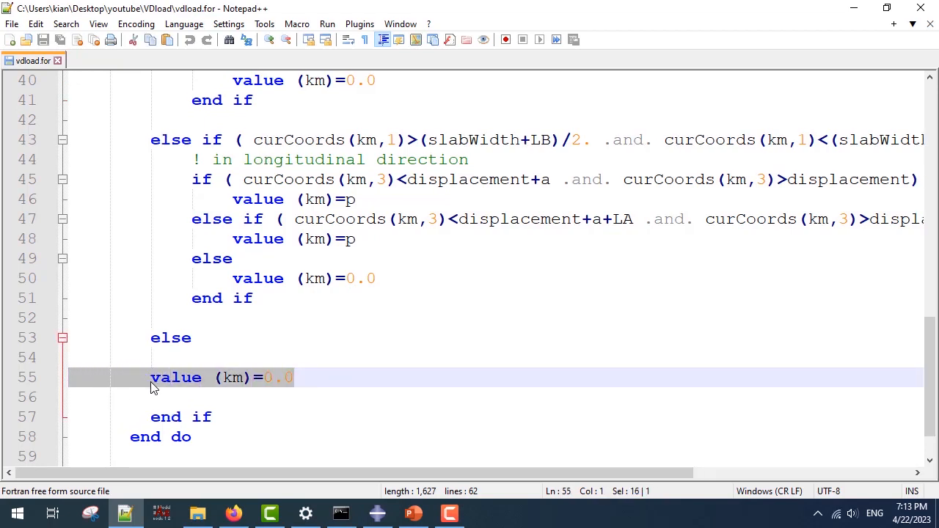
mouse_move(257, 387)
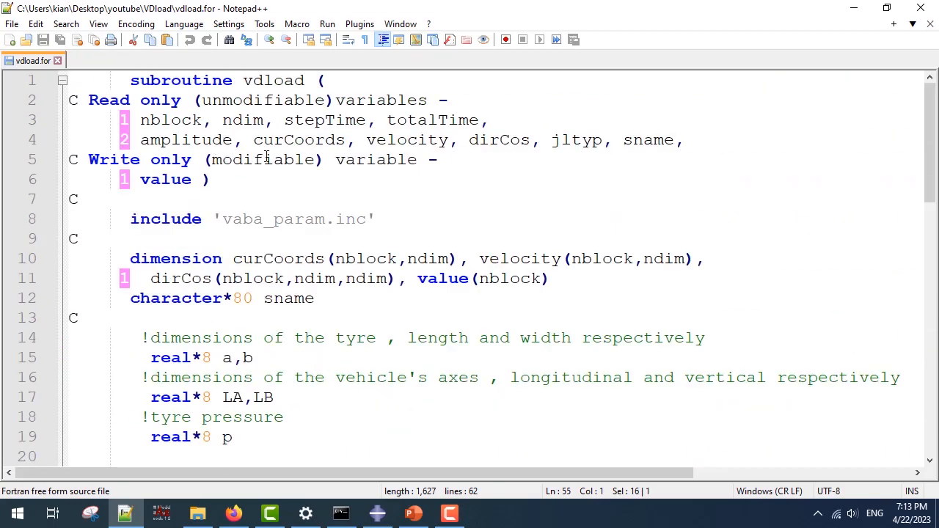
Step: Load the completed Job-1 results (Job-1.odb) into the Visualization module
left_click(375, 513)
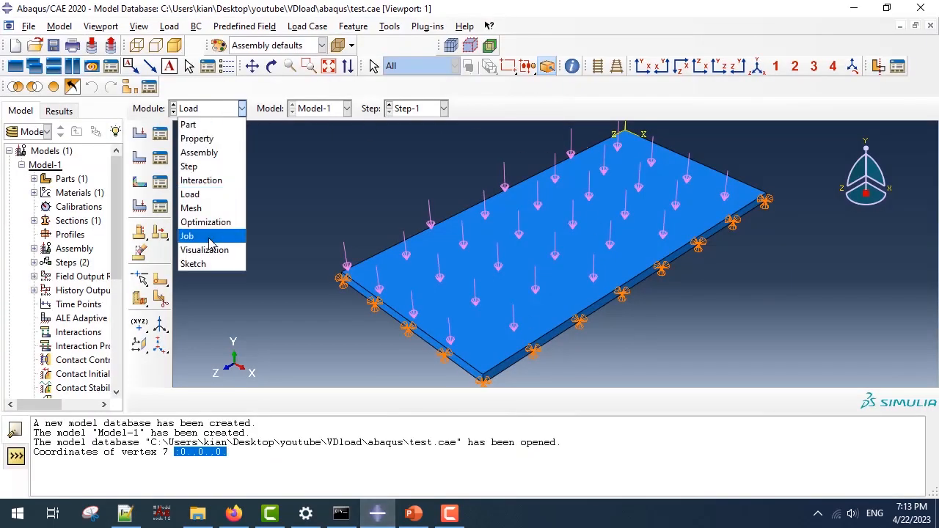
left_click(188, 234)
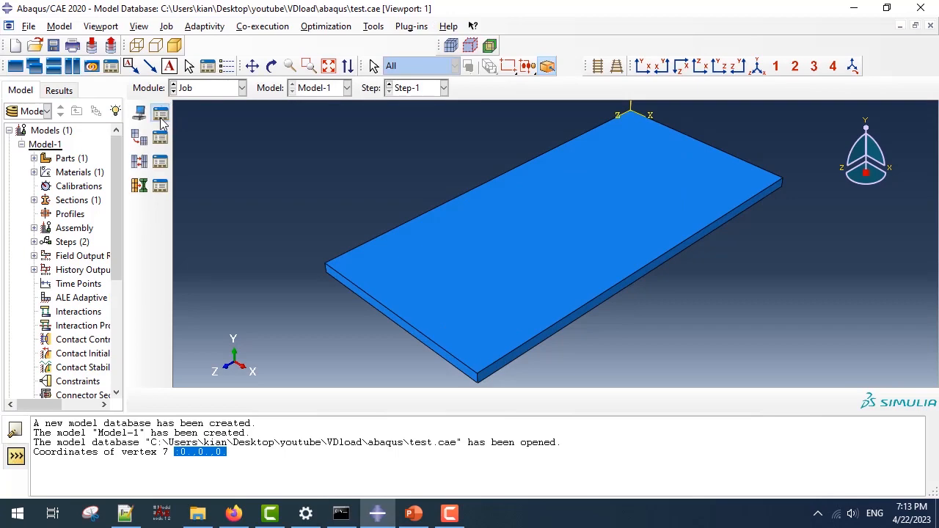
left_click(160, 113)
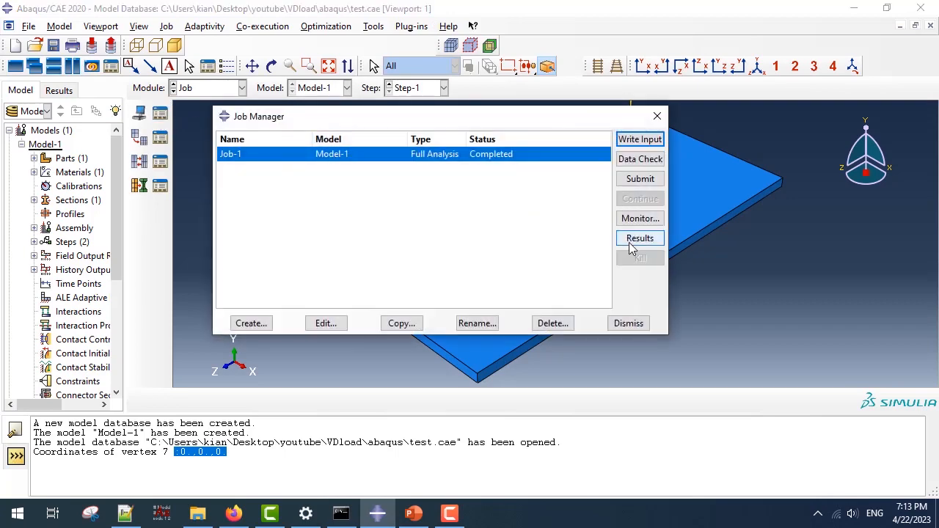
left_click(640, 237)
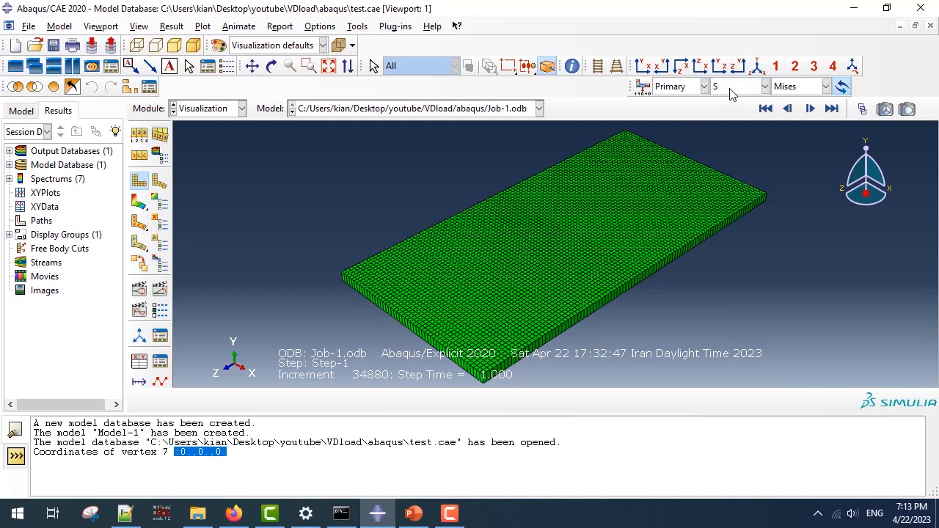
mouse_move(731, 93)
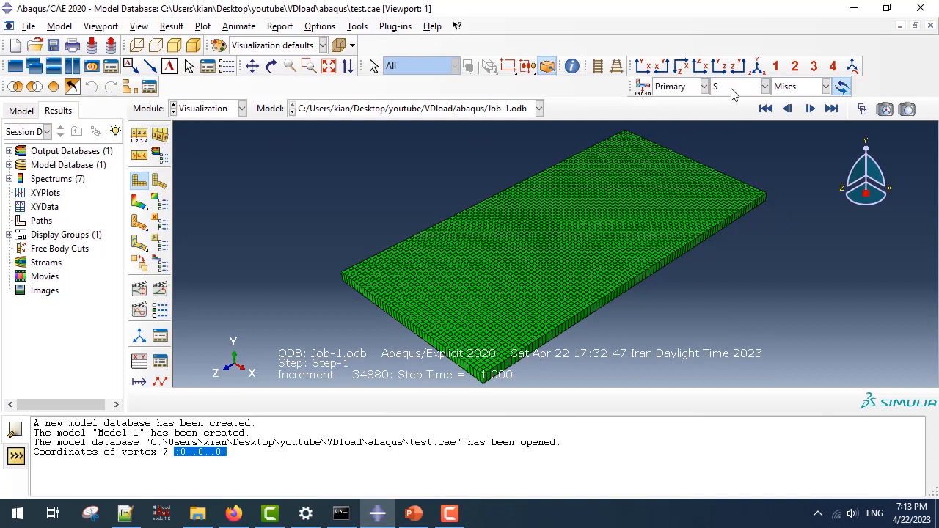
Step: Select NFORC2 as the primary contour variable on the slab
left_click(763, 85)
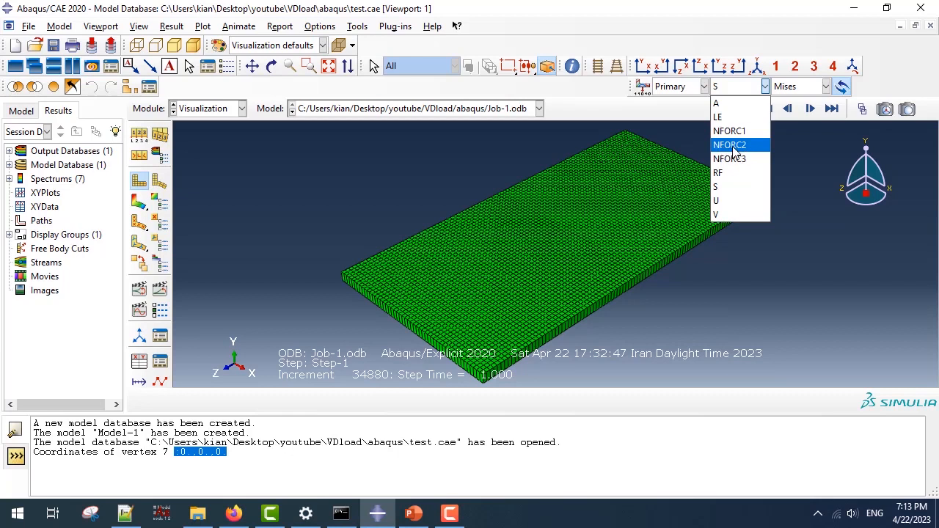
mouse_move(279, 349)
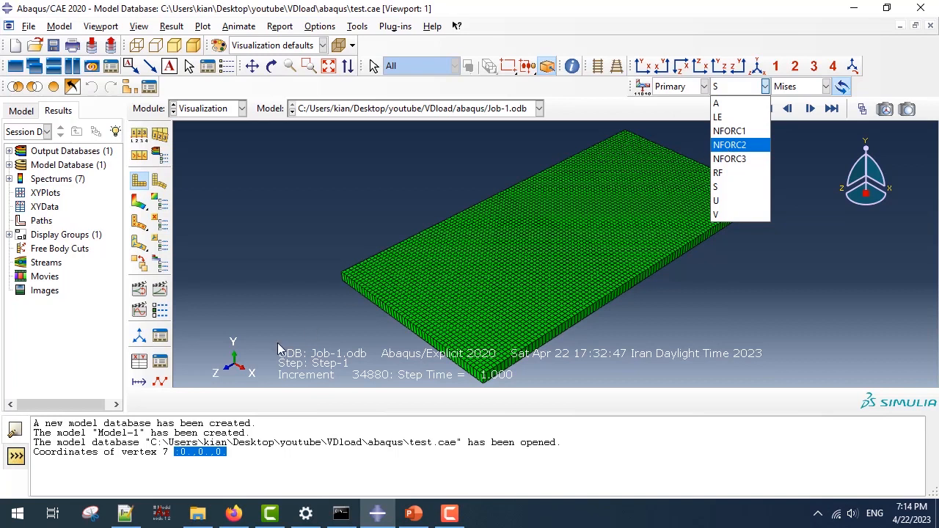
mouse_move(238, 388)
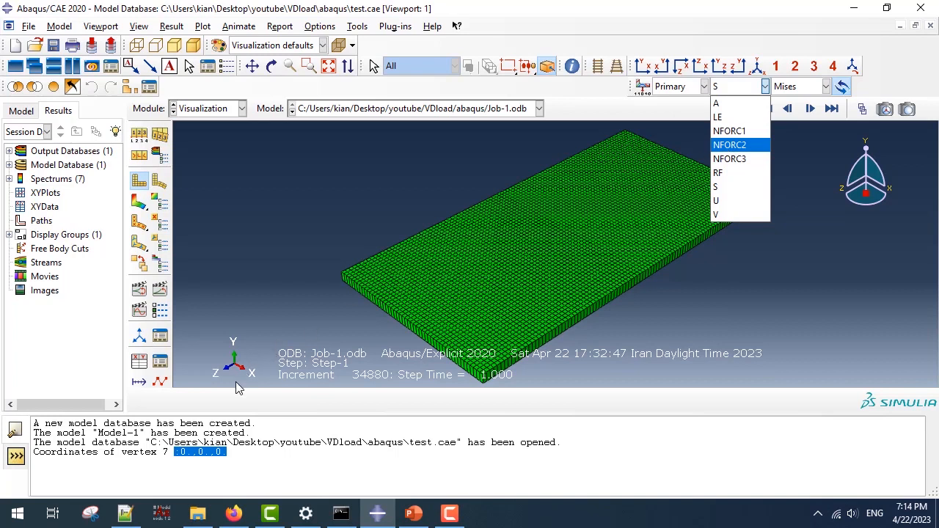
mouse_move(745, 156)
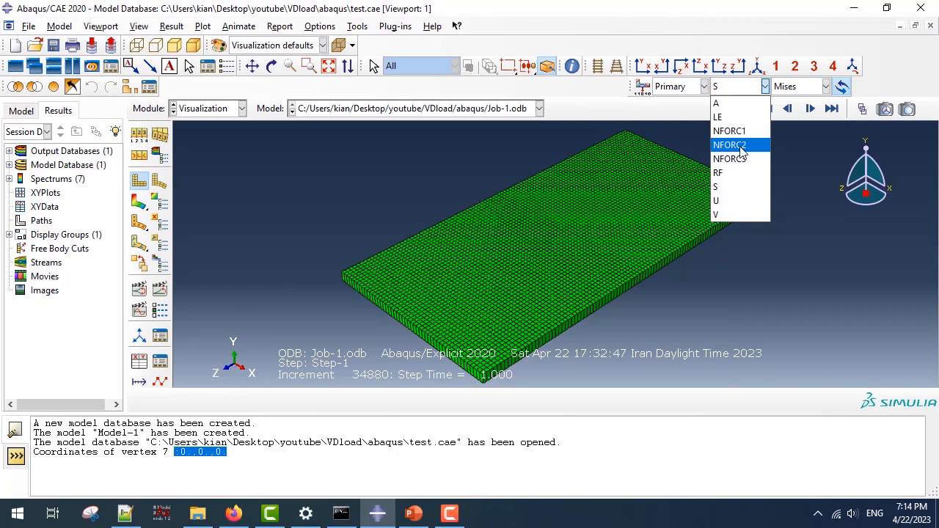
left_click(727, 146)
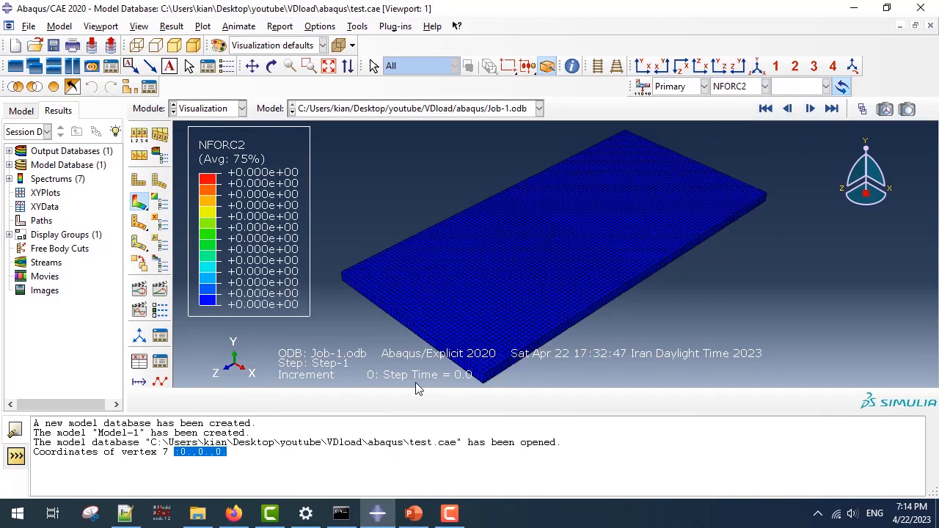
Step: Advance the frames to step time 0.1, revealing the first tire force spots
left_click(810, 108)
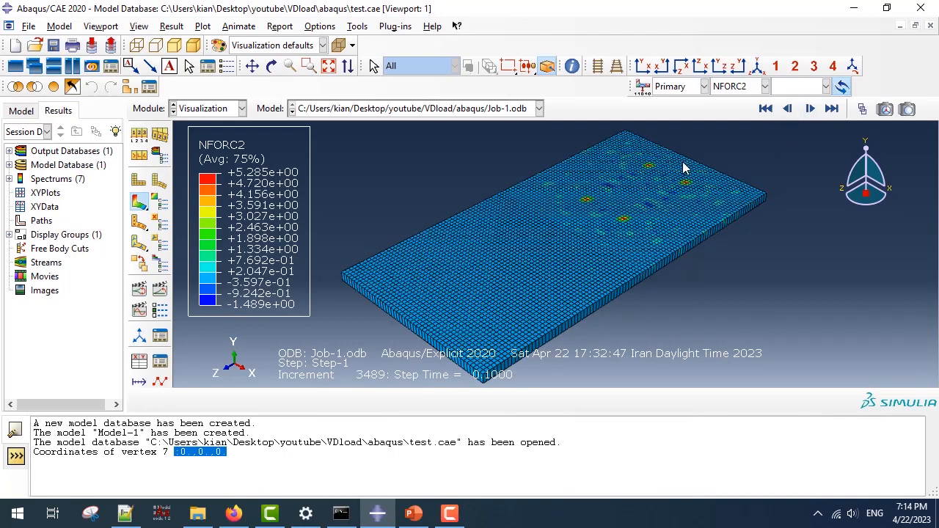
mouse_move(660, 164)
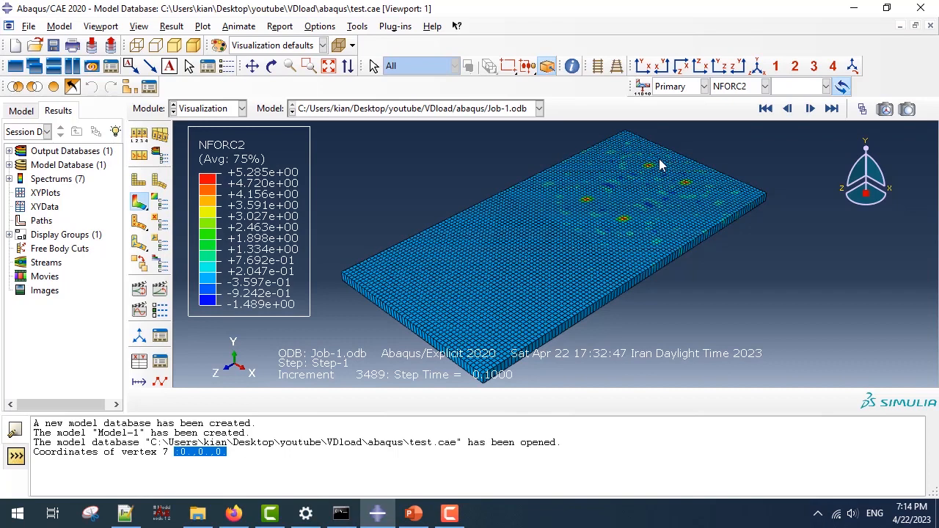
mouse_move(697, 184)
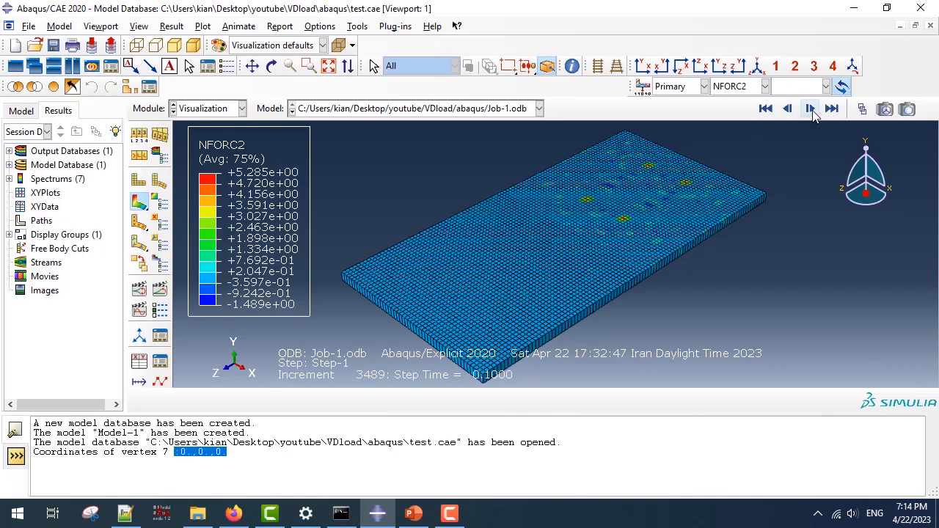
left_click(810, 109)
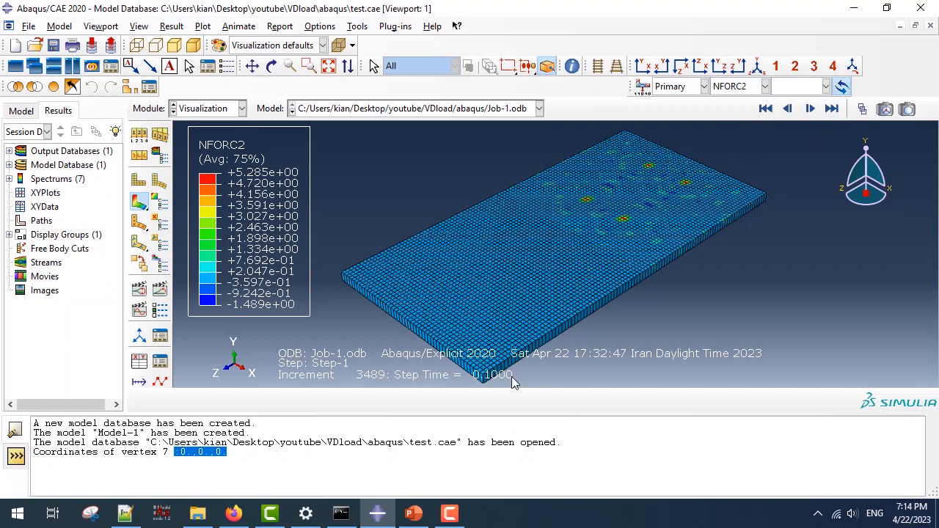
mouse_move(585, 358)
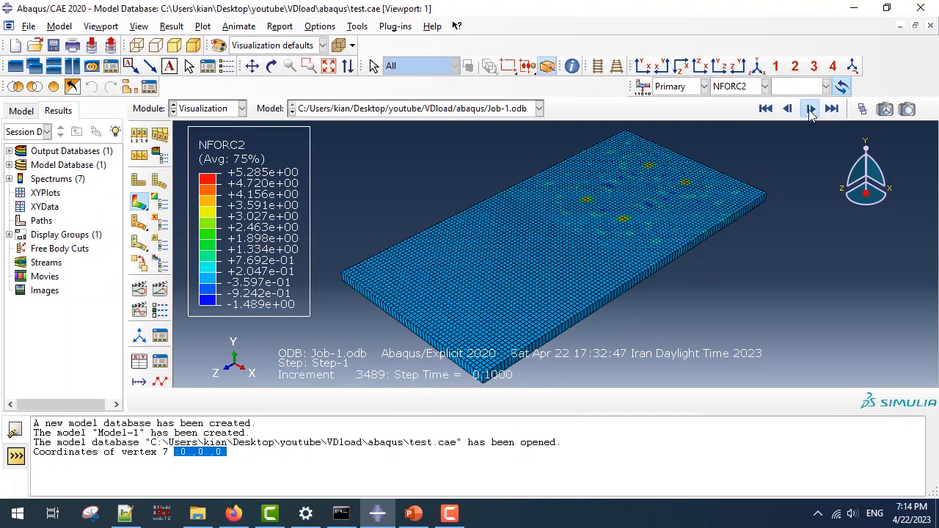
Step: Step through frames from step time 0.6 to 0.95 as the loads move along
left_click(809, 108)
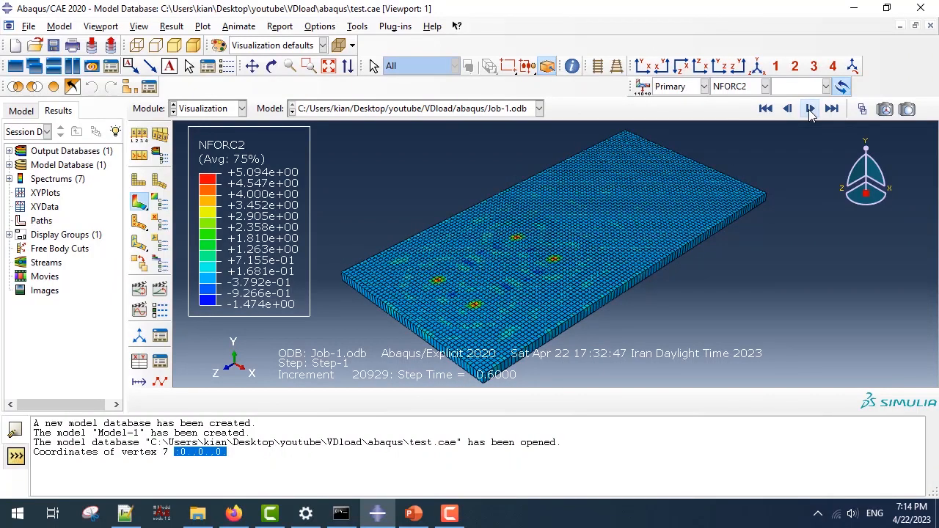
left_click(809, 108)
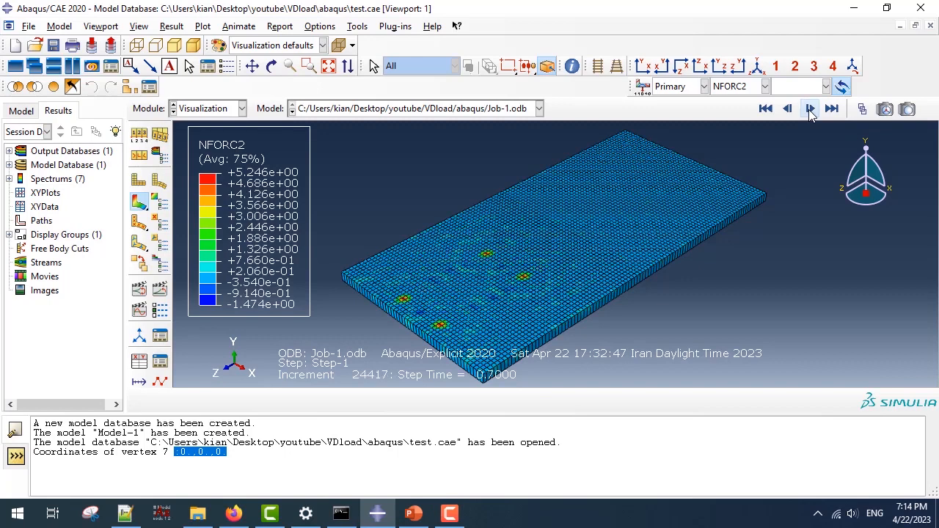
left_click(810, 109)
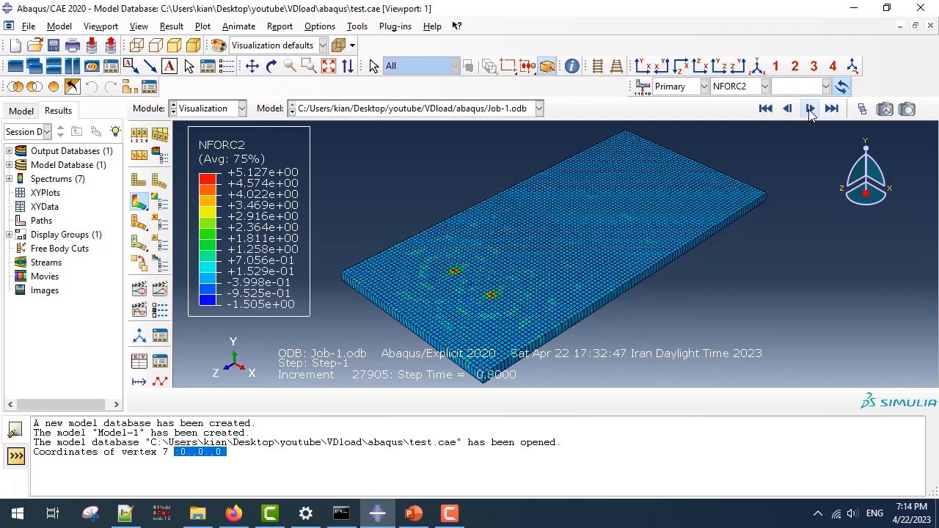
left_click(810, 108)
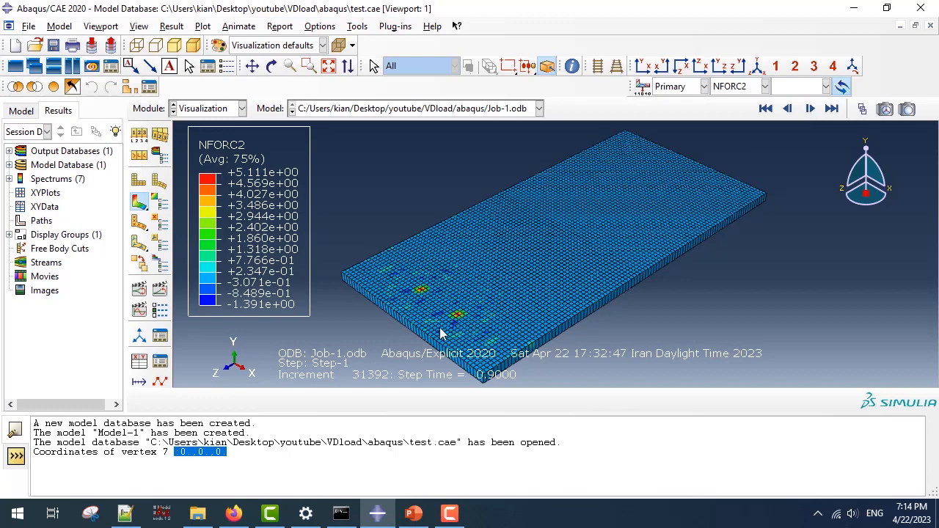
mouse_move(471, 302)
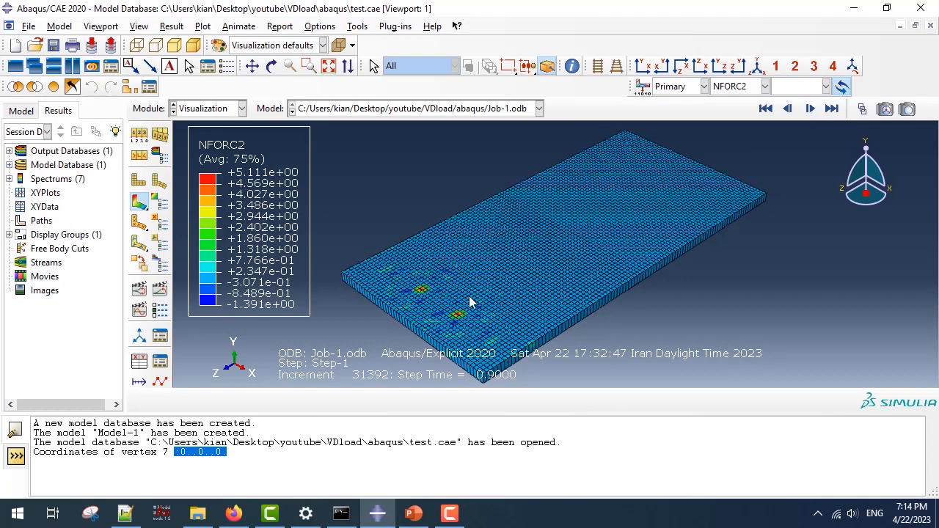
mouse_move(550, 261)
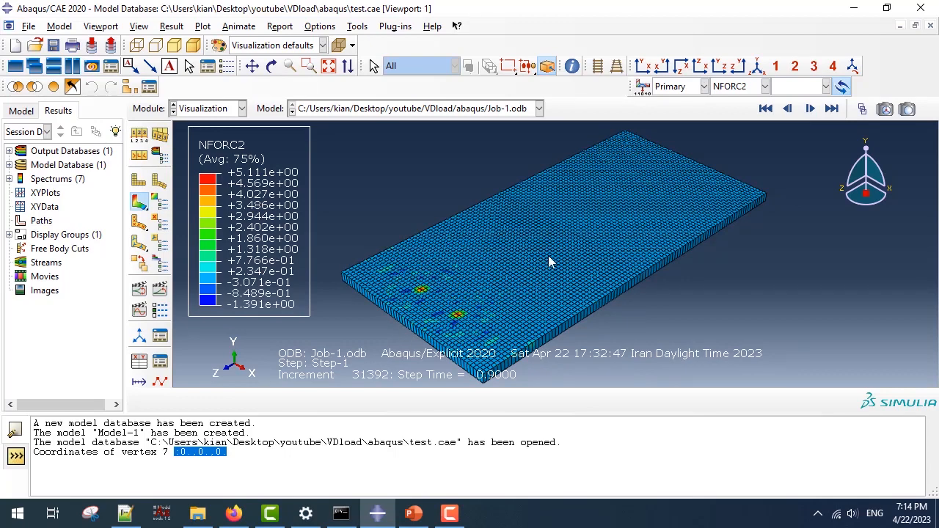
mouse_move(701, 159)
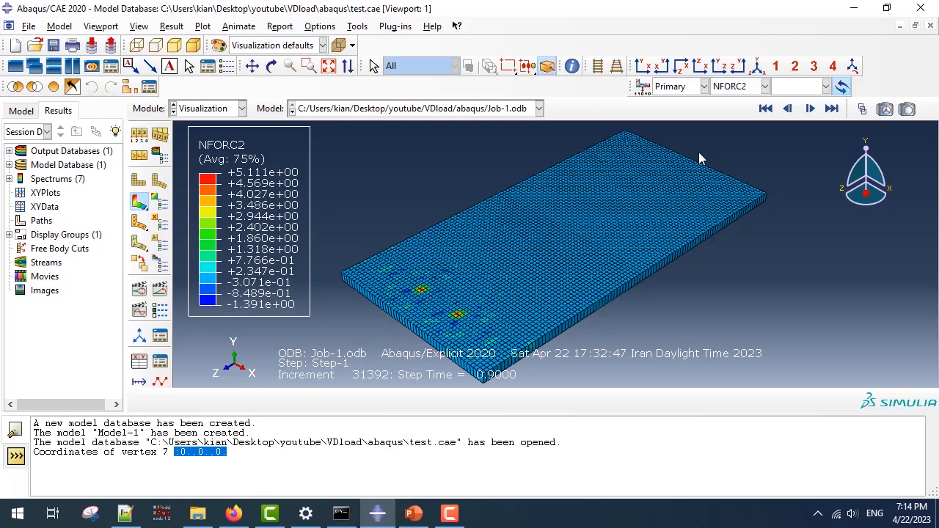
mouse_move(629, 138)
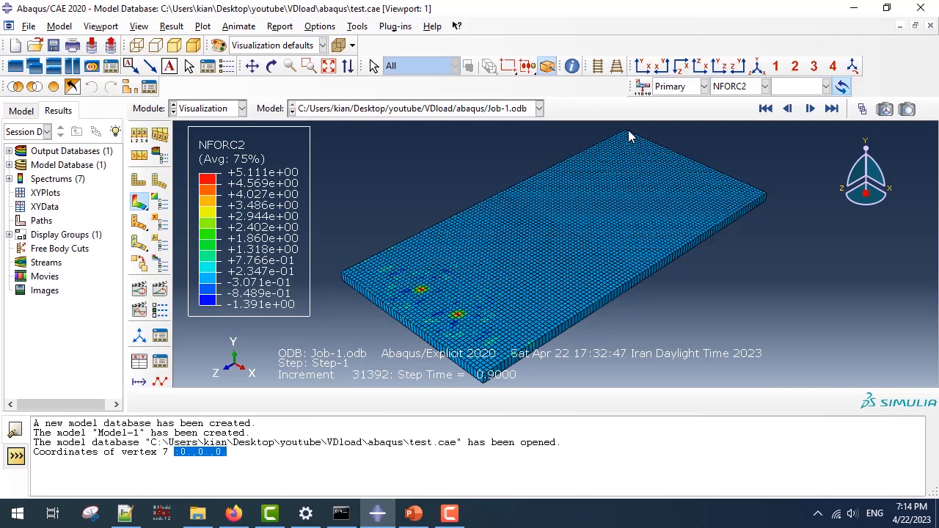
mouse_move(766, 203)
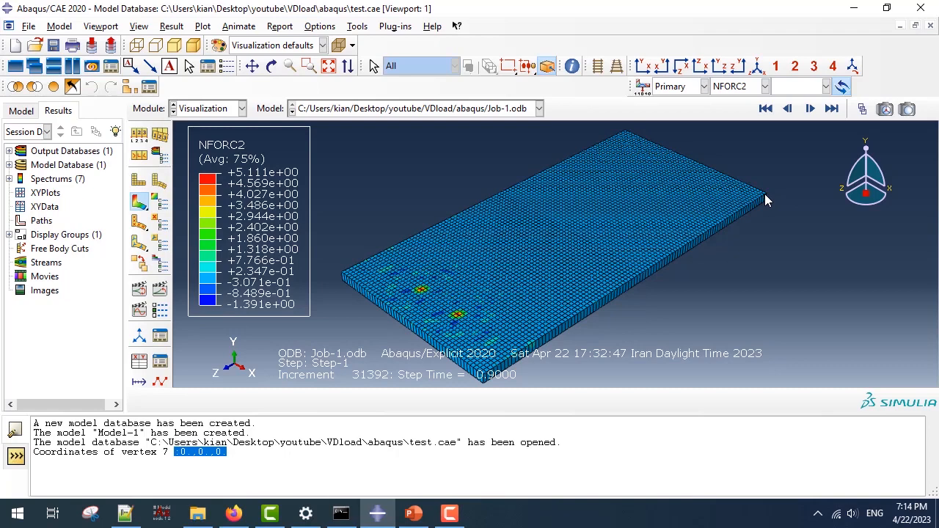
mouse_move(328, 370)
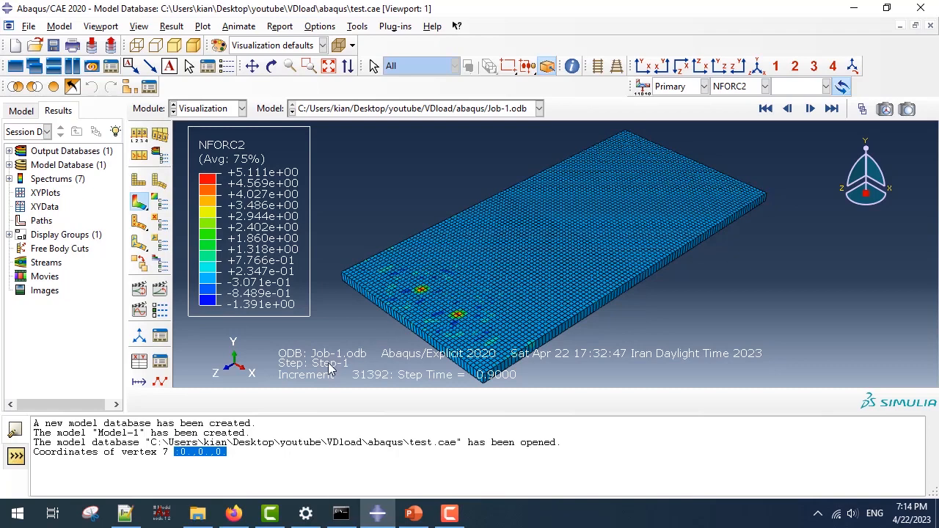
left_click(810, 108)
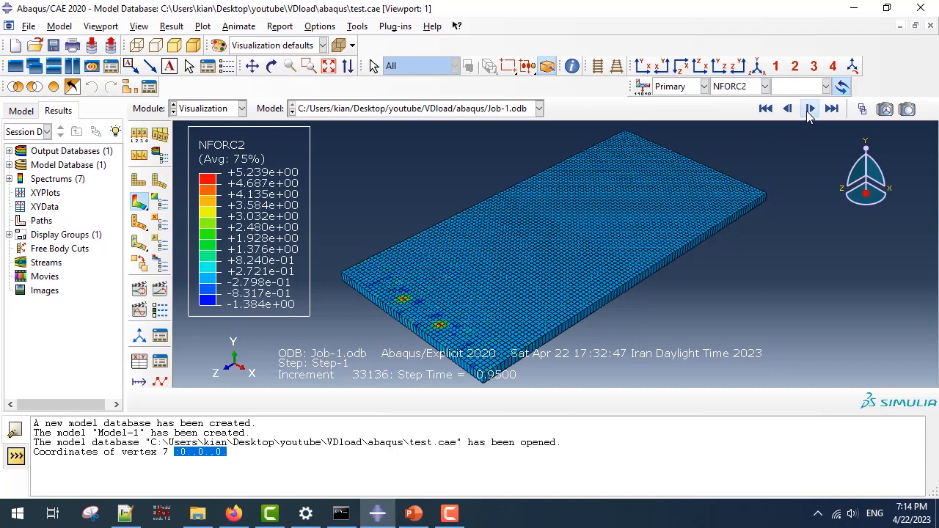